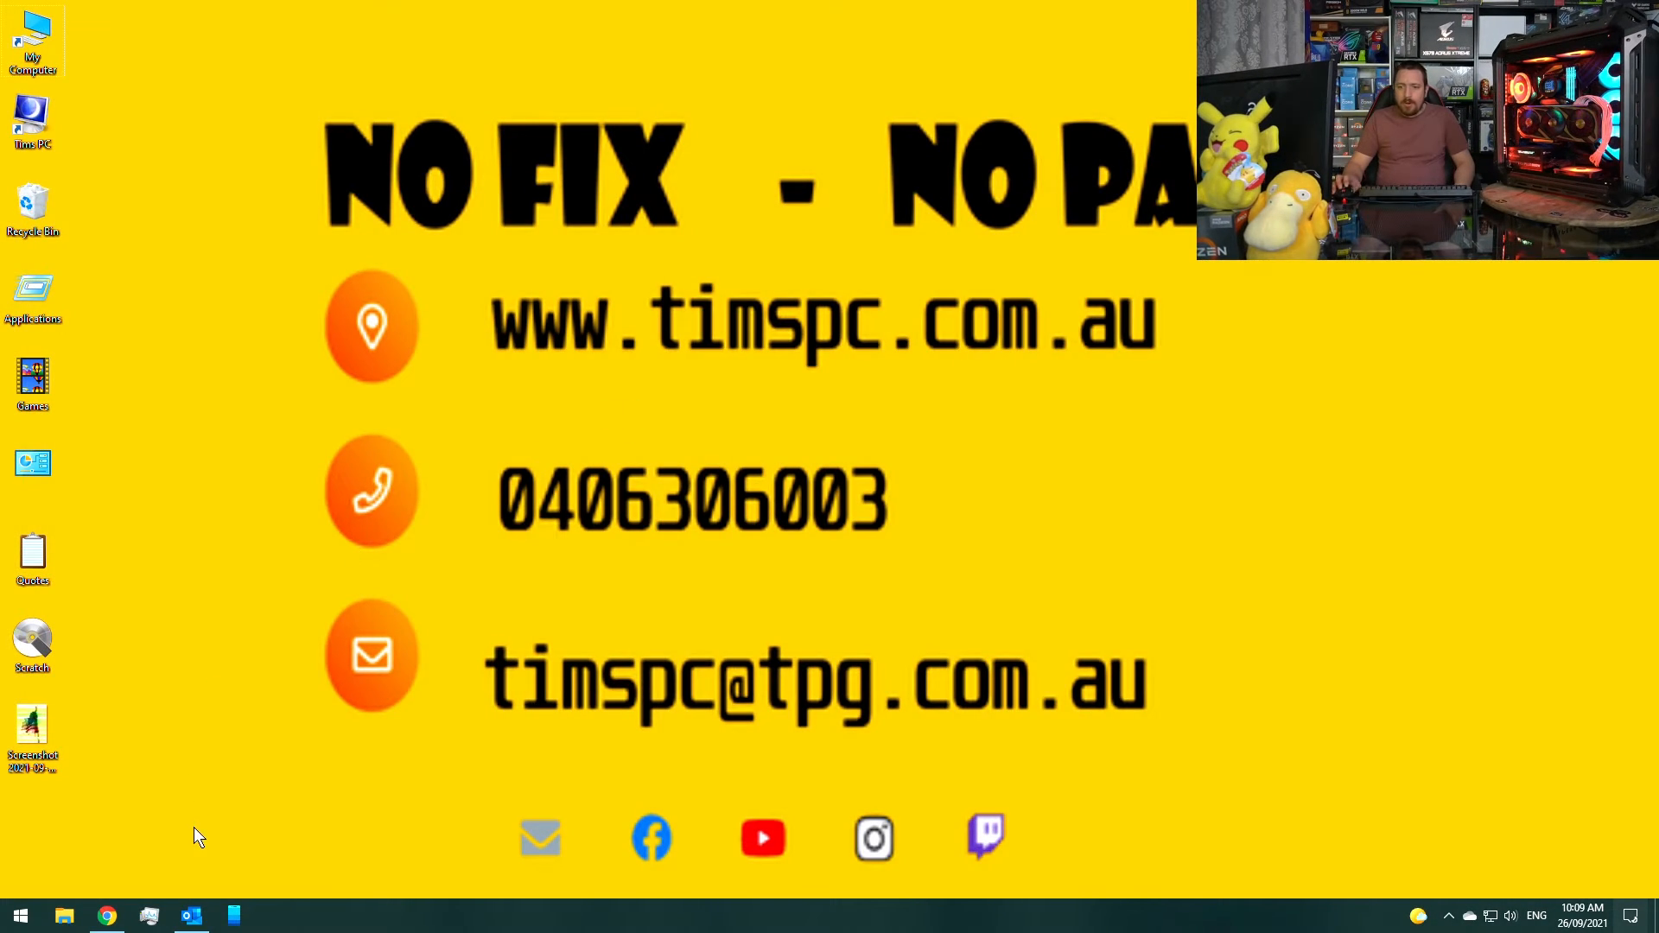
Step: Open Control Panel by searching 'control' from Windows Settings
{"action": "right_click", "coordinate": [19, 915]}
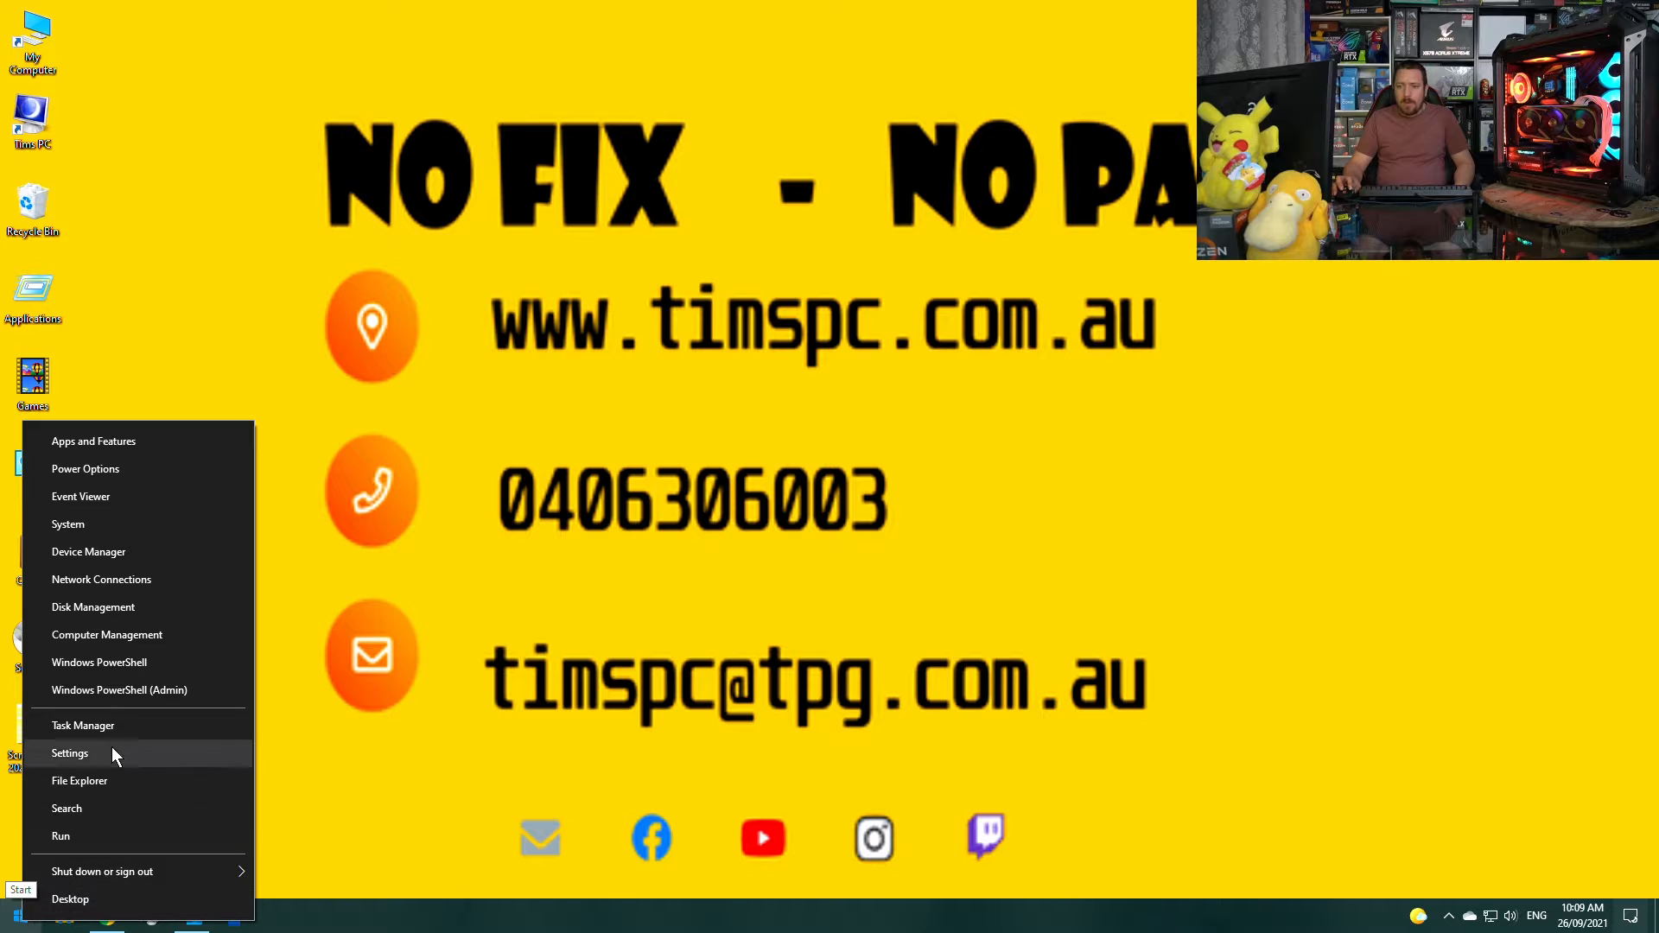
{"action": "left_click", "coordinate": [69, 753]}
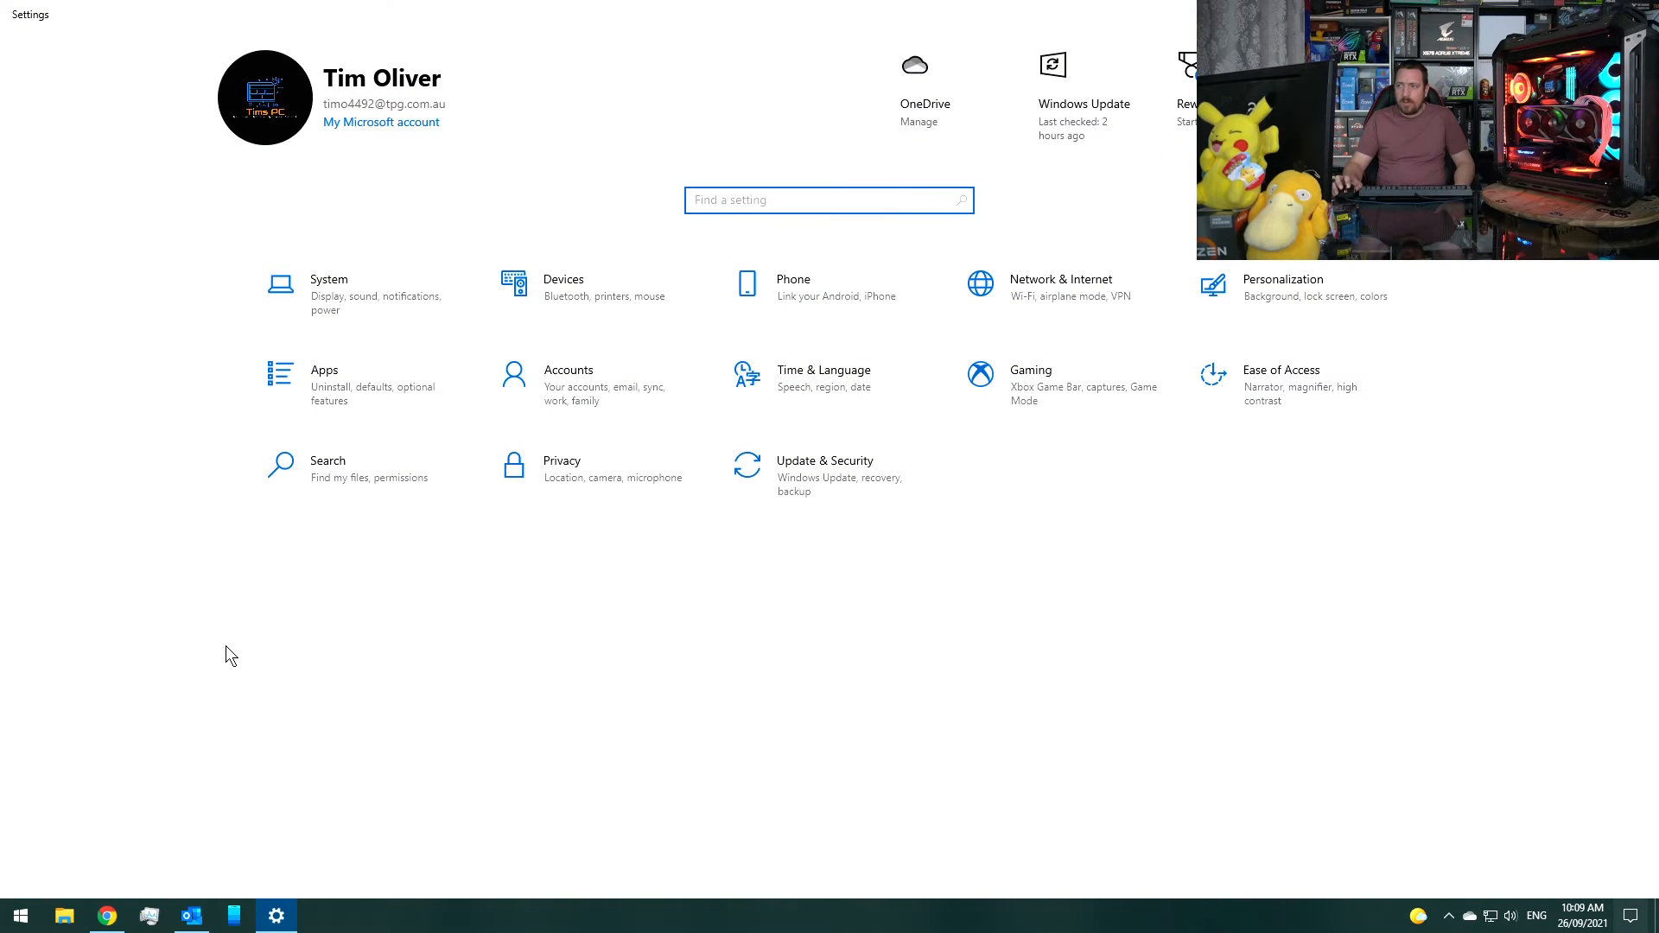
{"action": "type", "text": "control panel"}
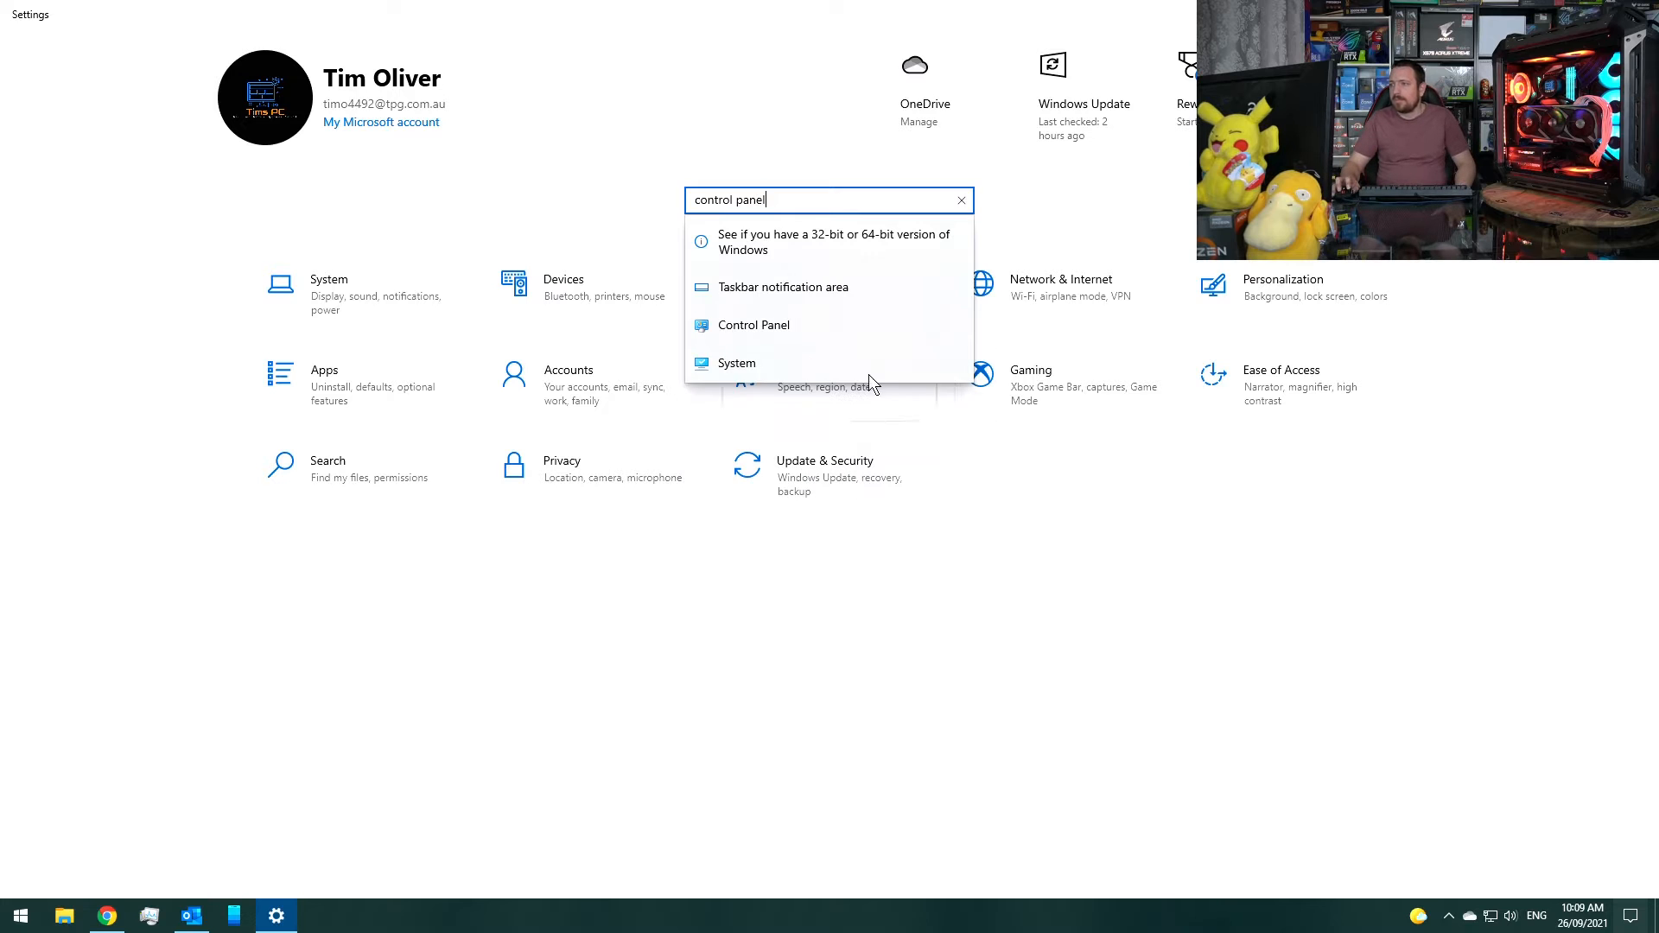
{"action": "left_click", "coordinate": [755, 325]}
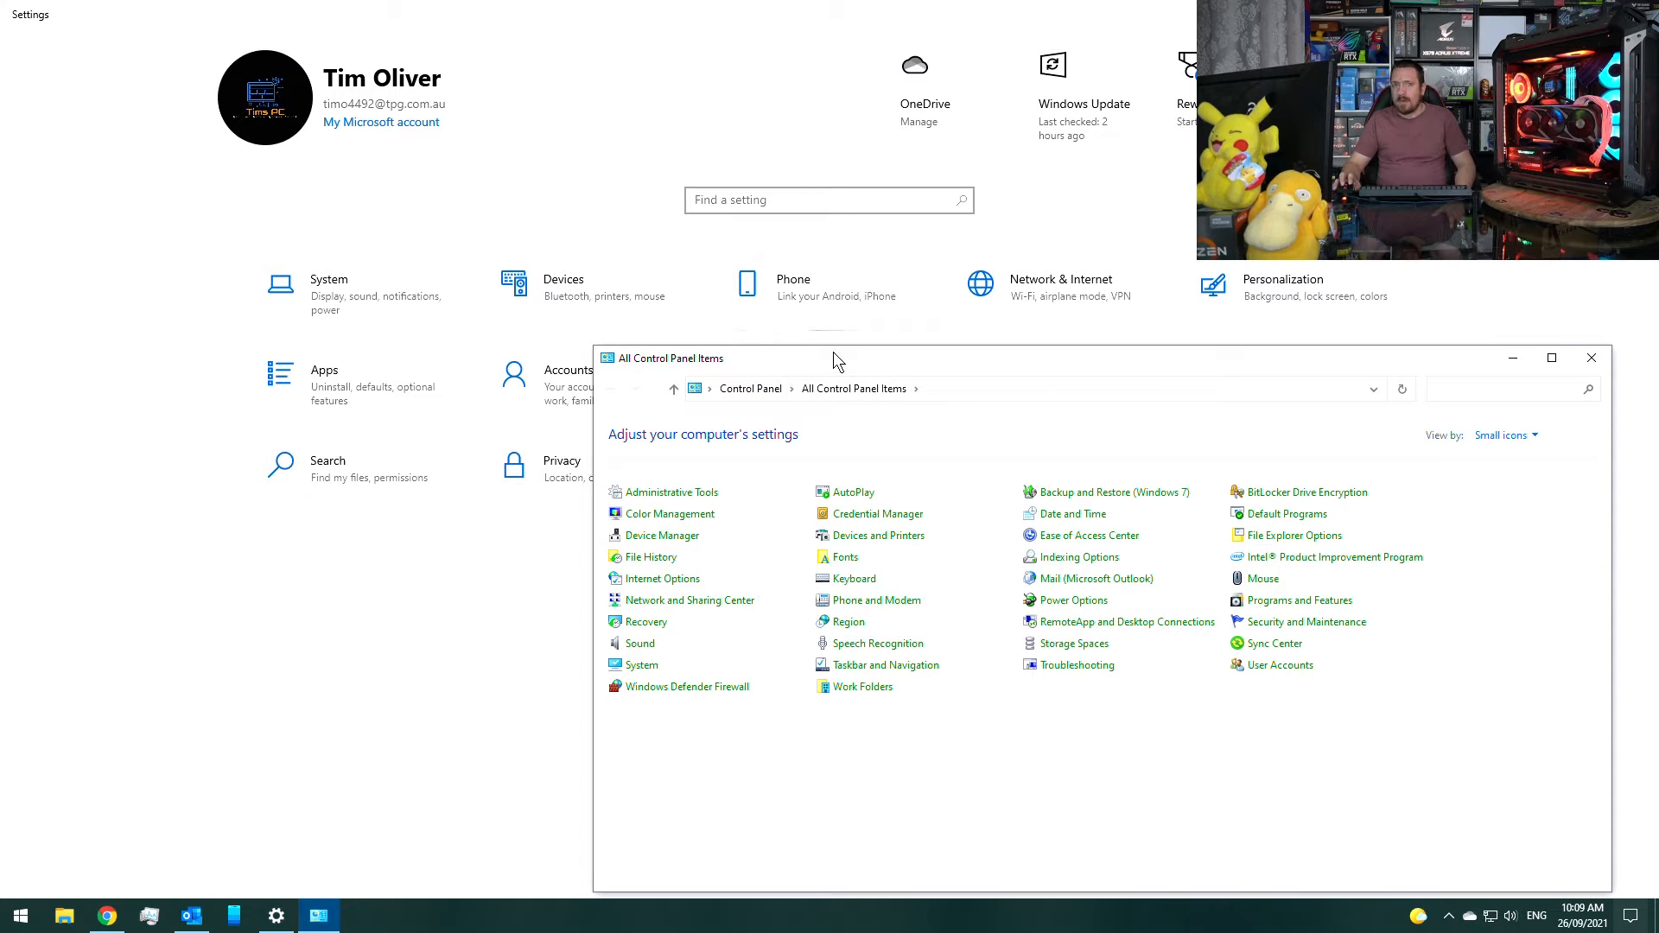
{"action": "mouse_move", "coordinate": [1094, 579]}
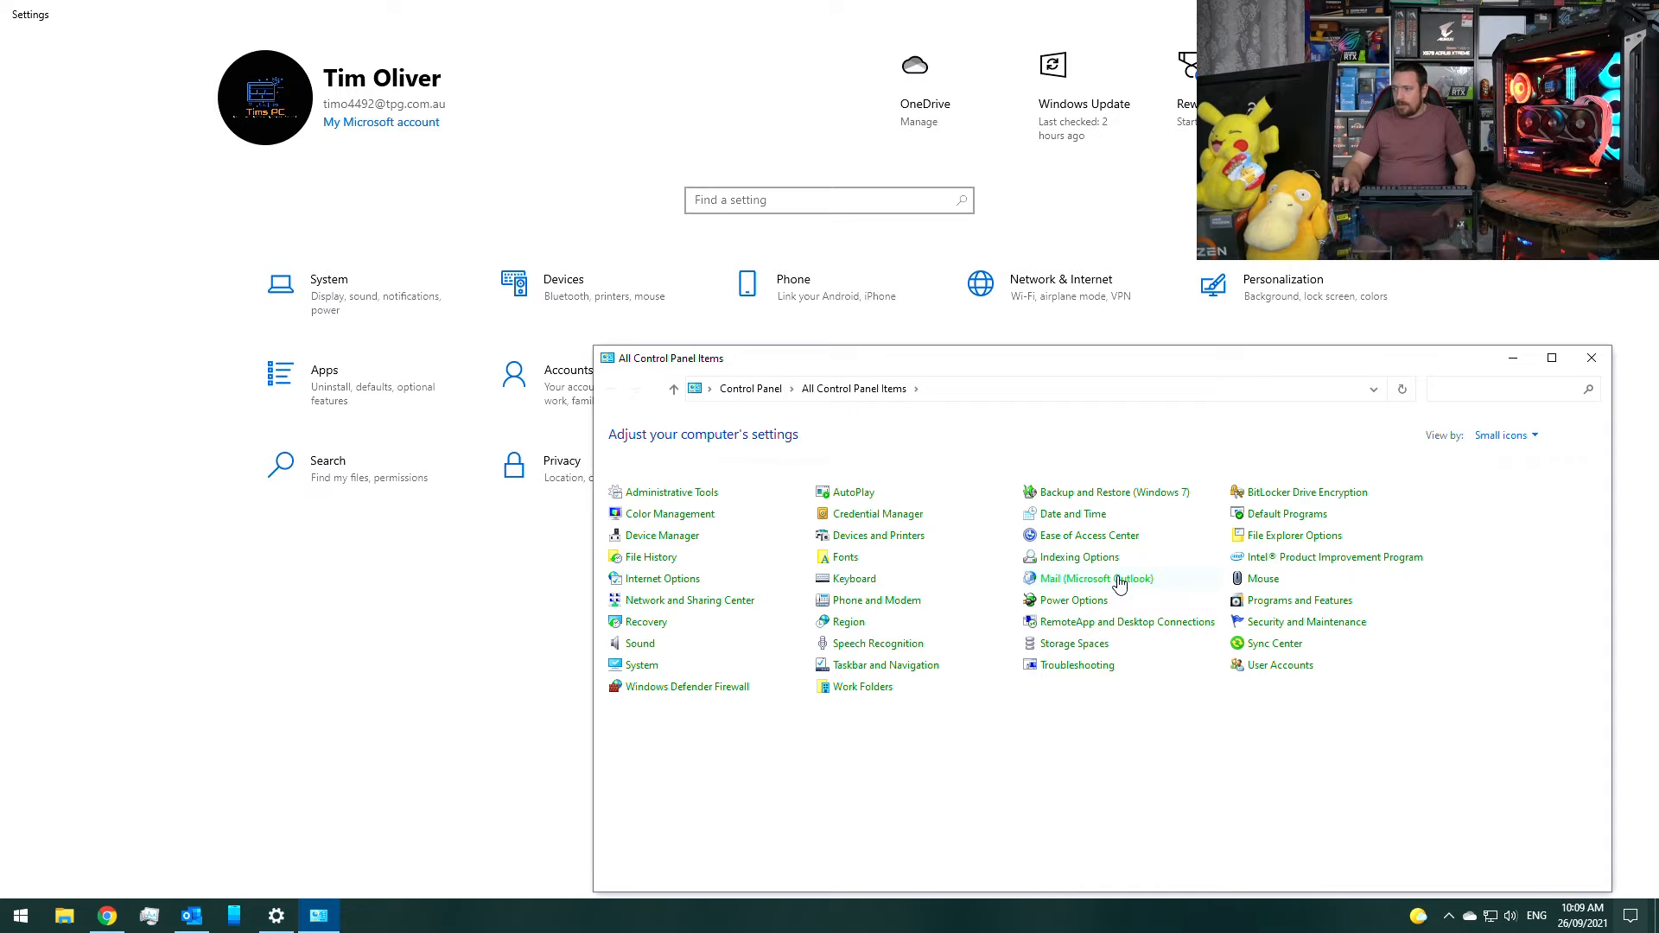
Step: Open Mail (Microsoft Outlook) Email Accounts and start a New email account
{"action": "double_click", "coordinate": [1089, 579]}
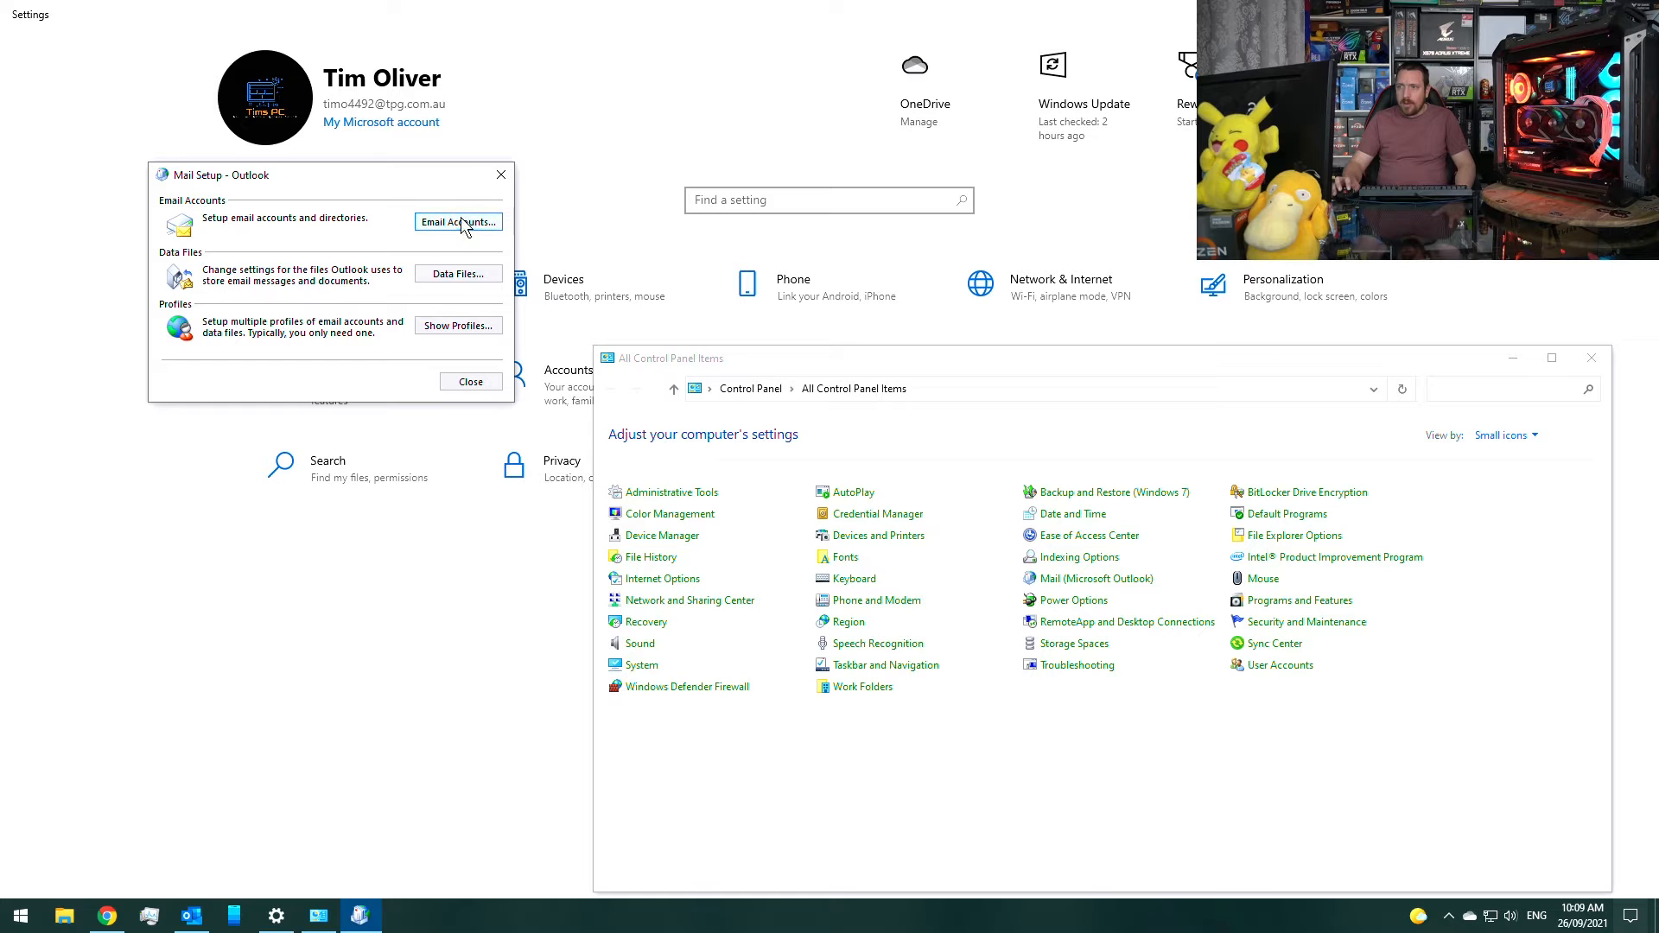
{"action": "left_click", "coordinate": [458, 222]}
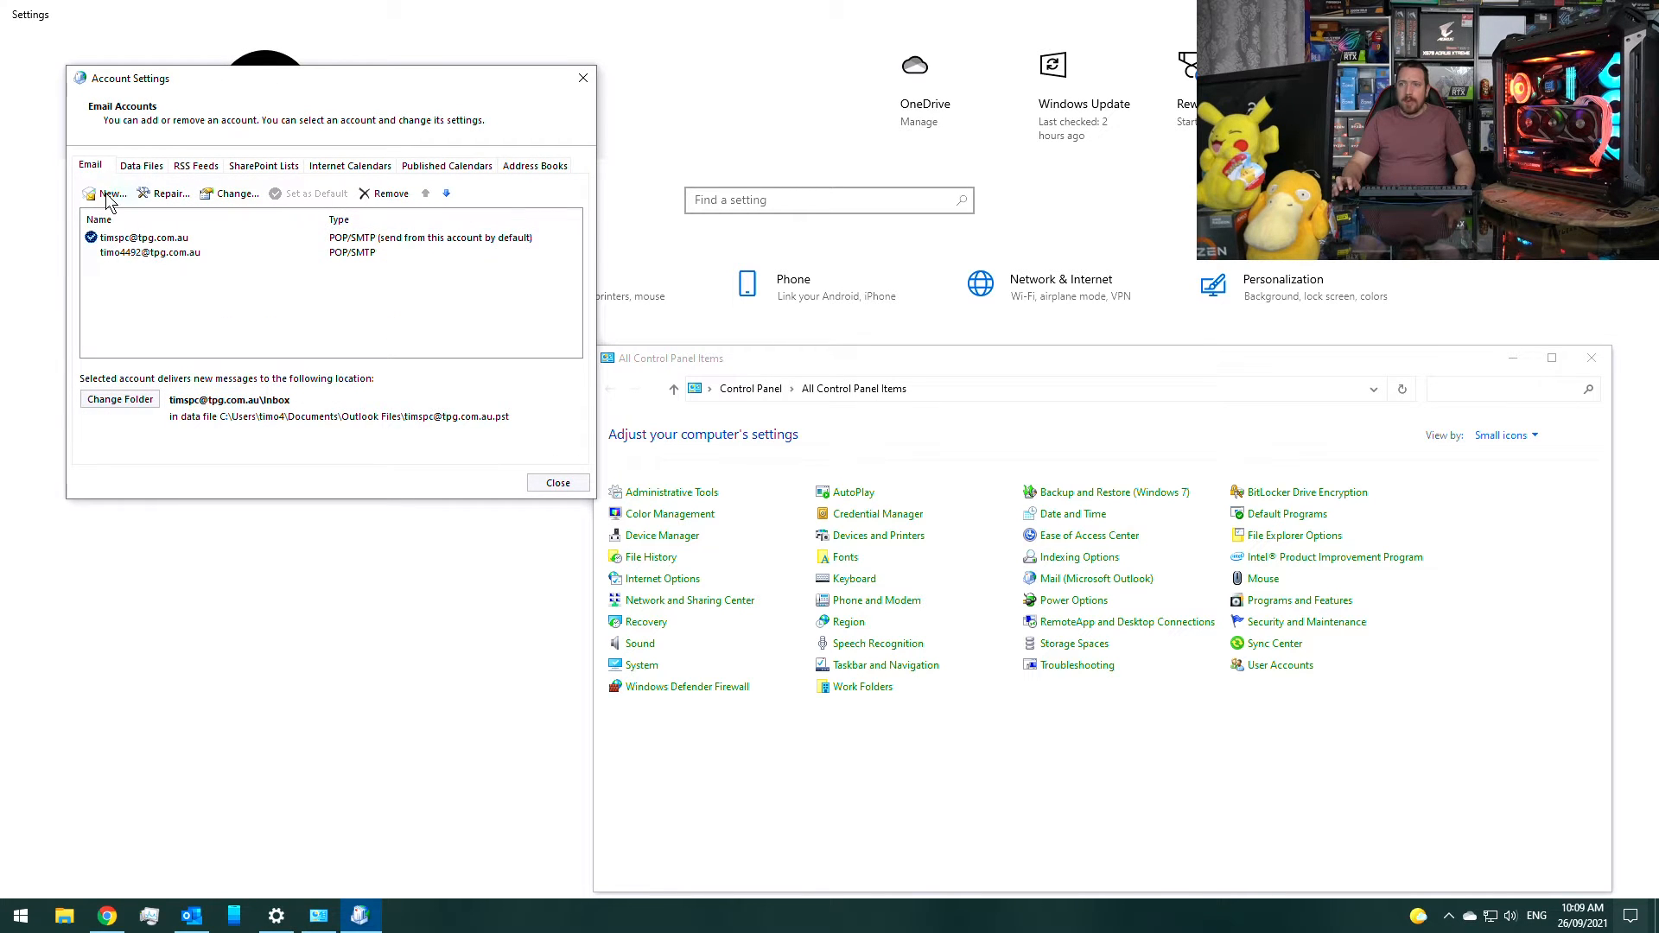
{"action": "left_click", "coordinate": [107, 194]}
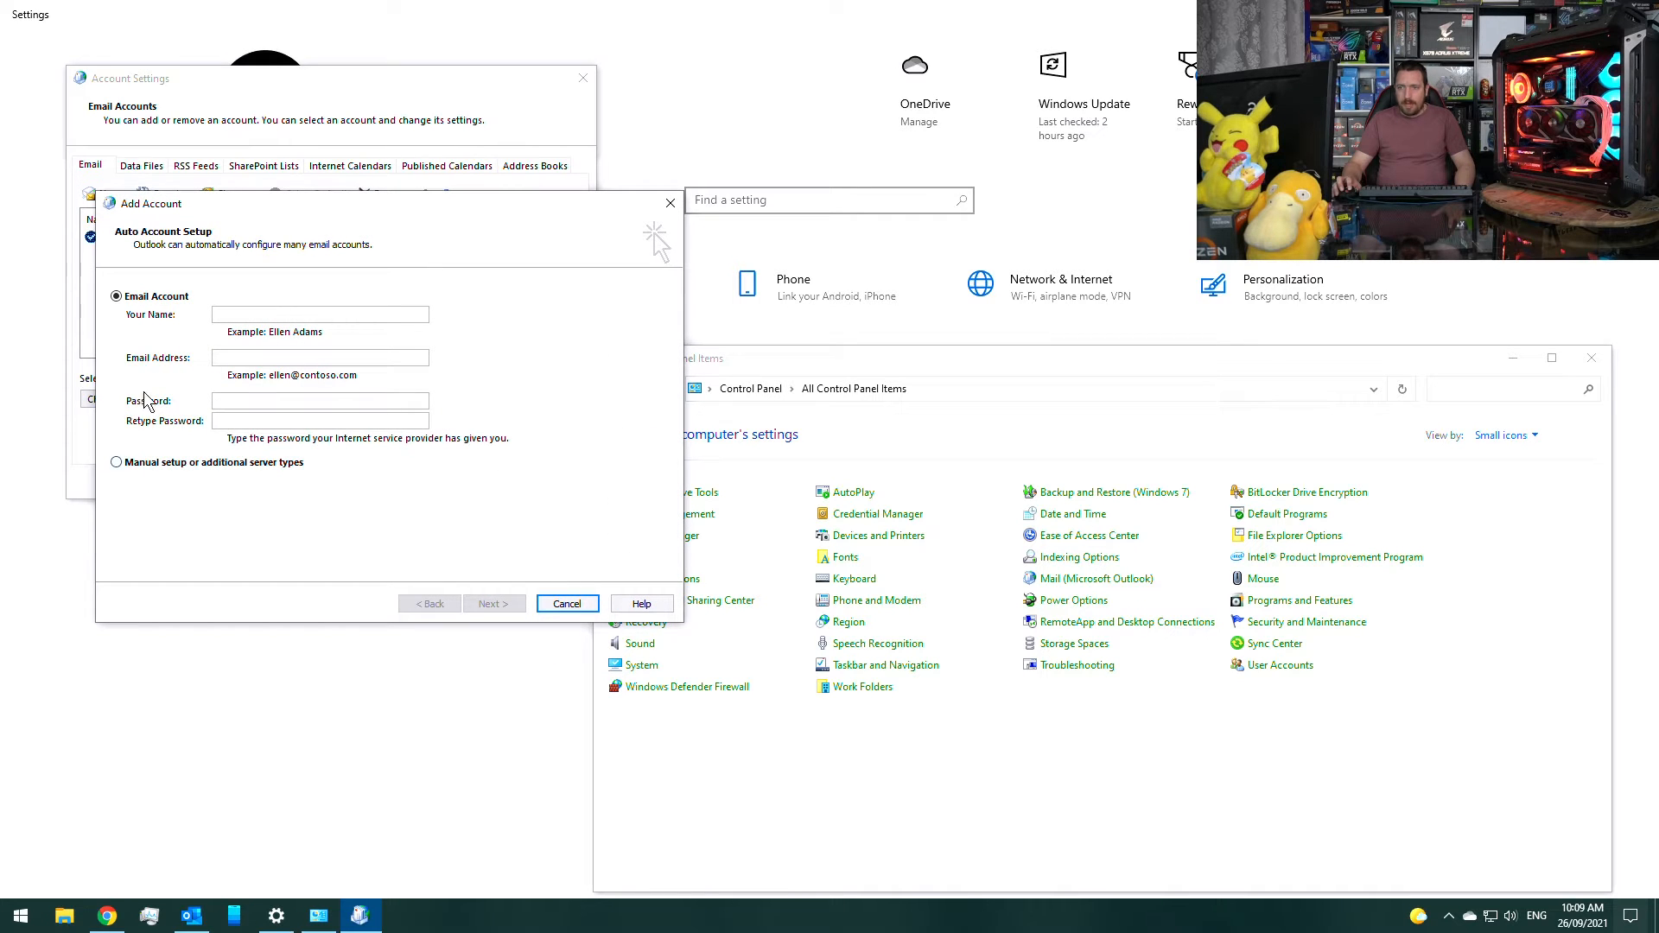
Step: Choose manual setup with the POP or IMAP account type
{"action": "left_click", "coordinate": [116, 464]}
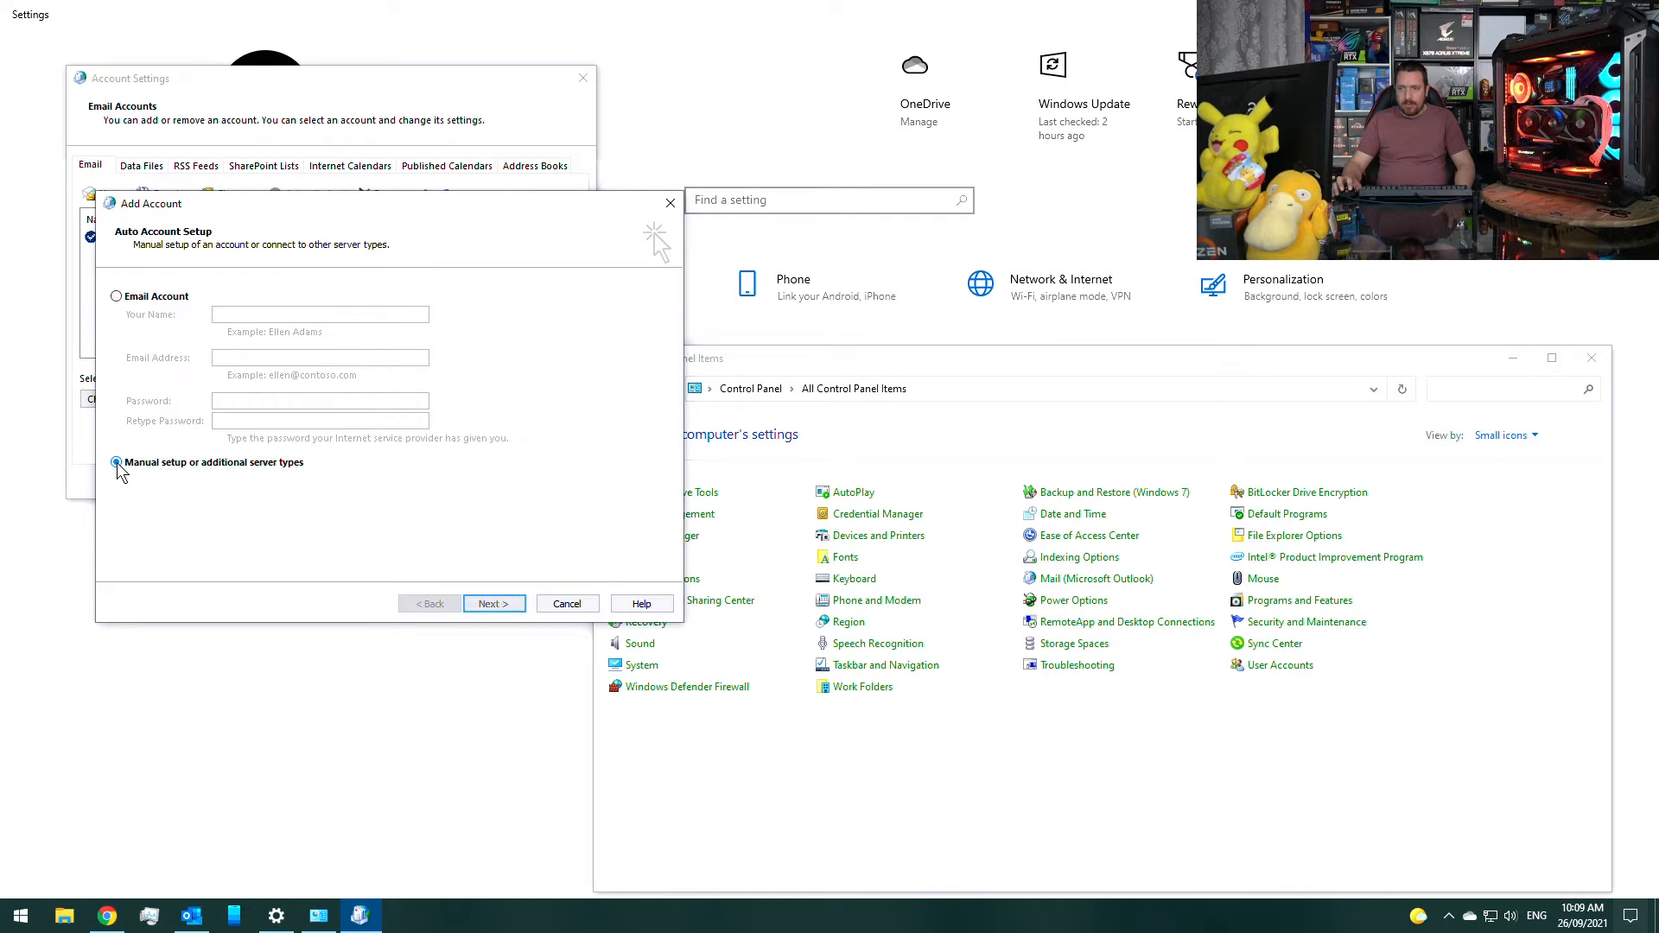
{"action": "left_click", "coordinate": [491, 603]}
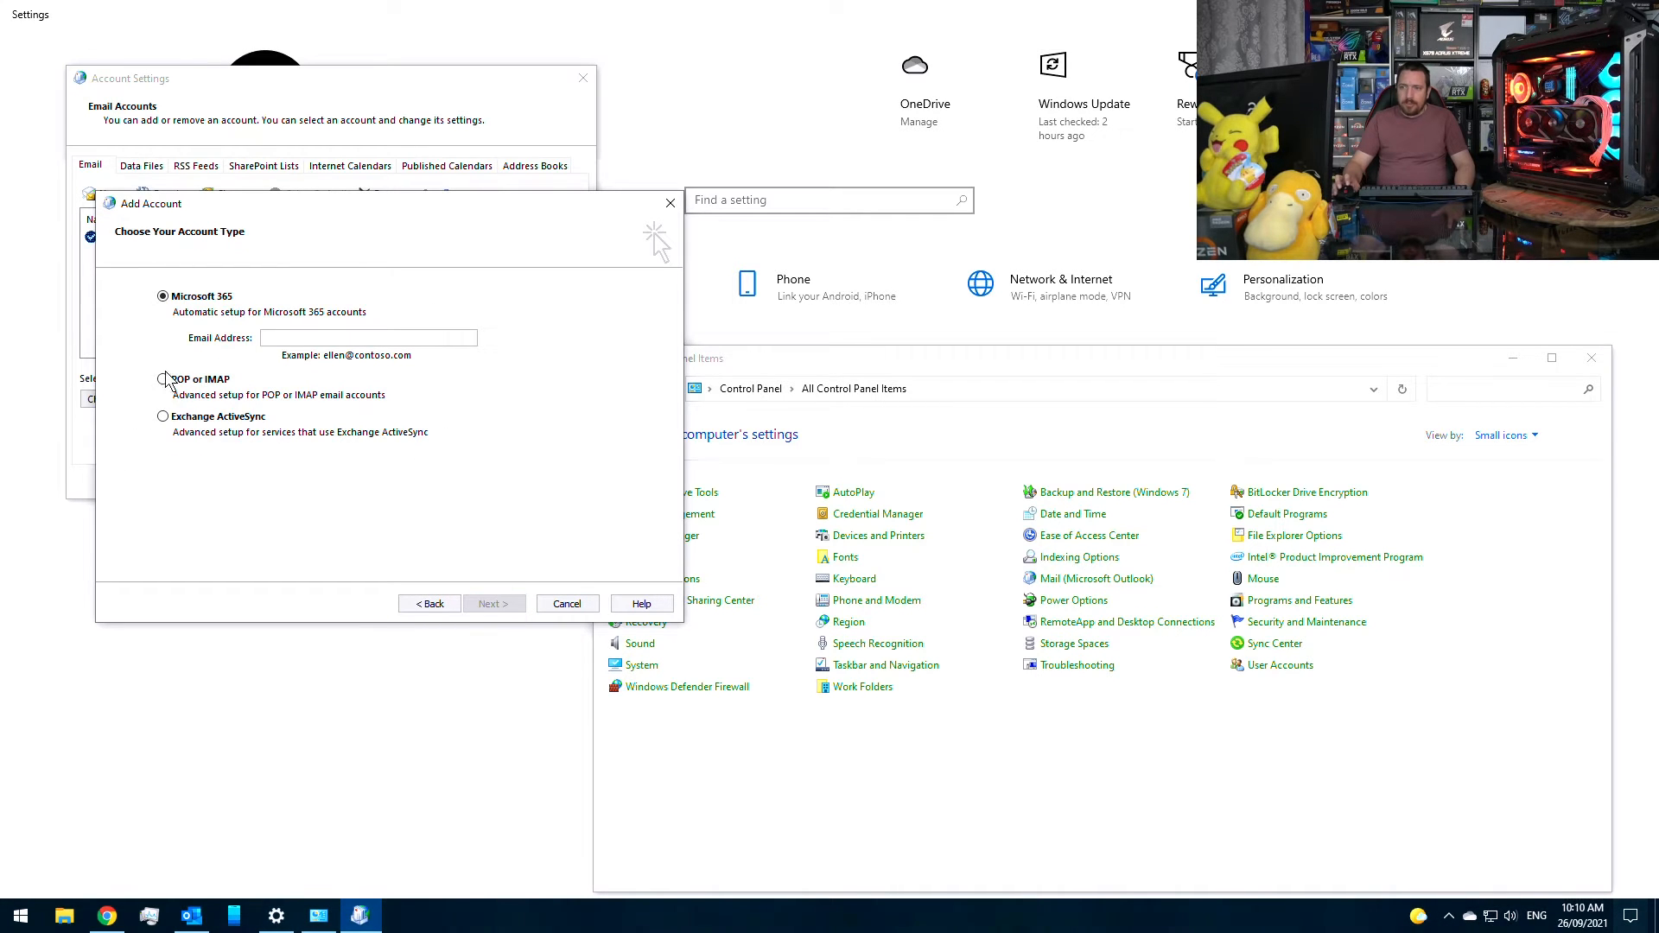
{"action": "left_click", "coordinate": [163, 381]}
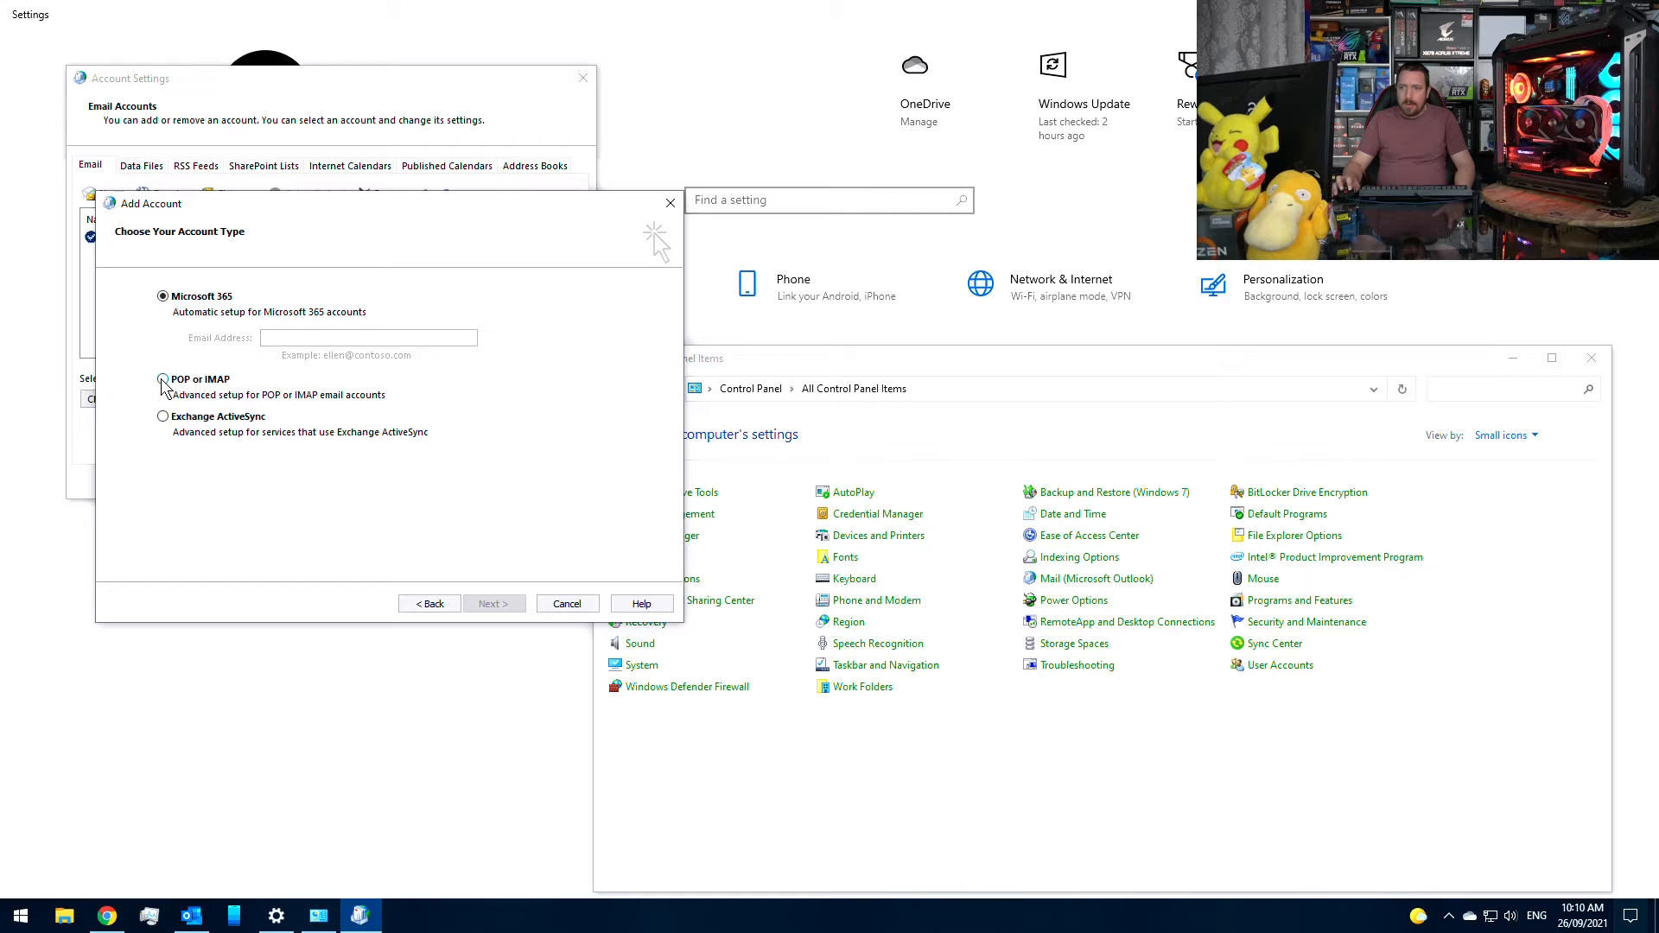
{"action": "left_click", "coordinate": [493, 603]}
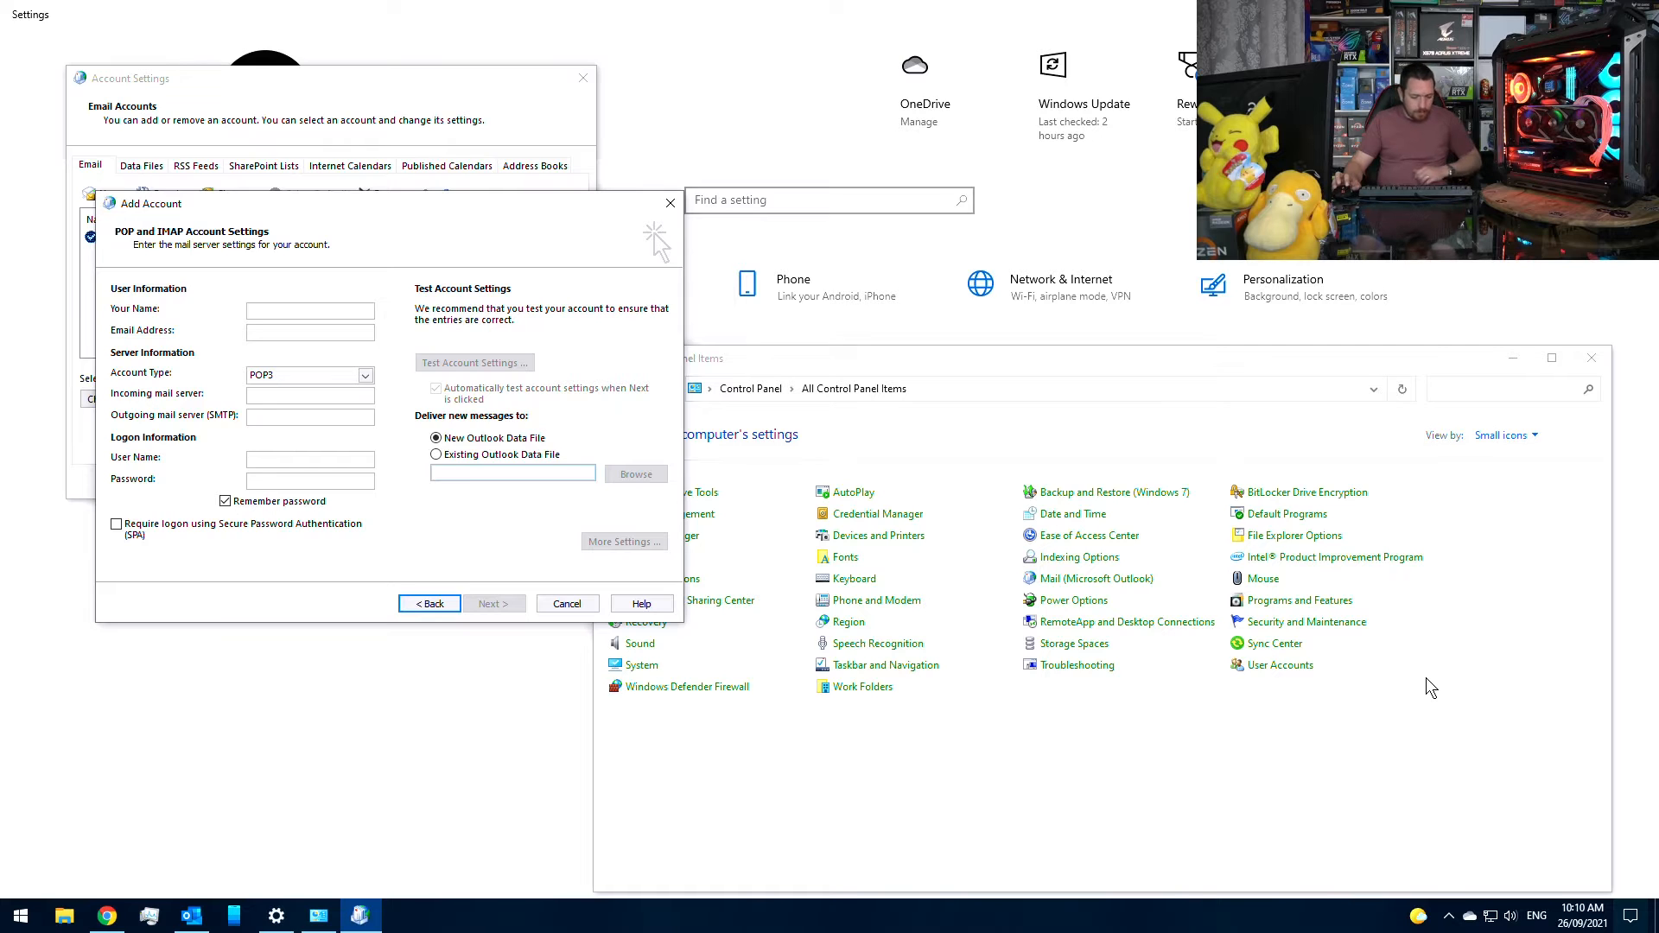
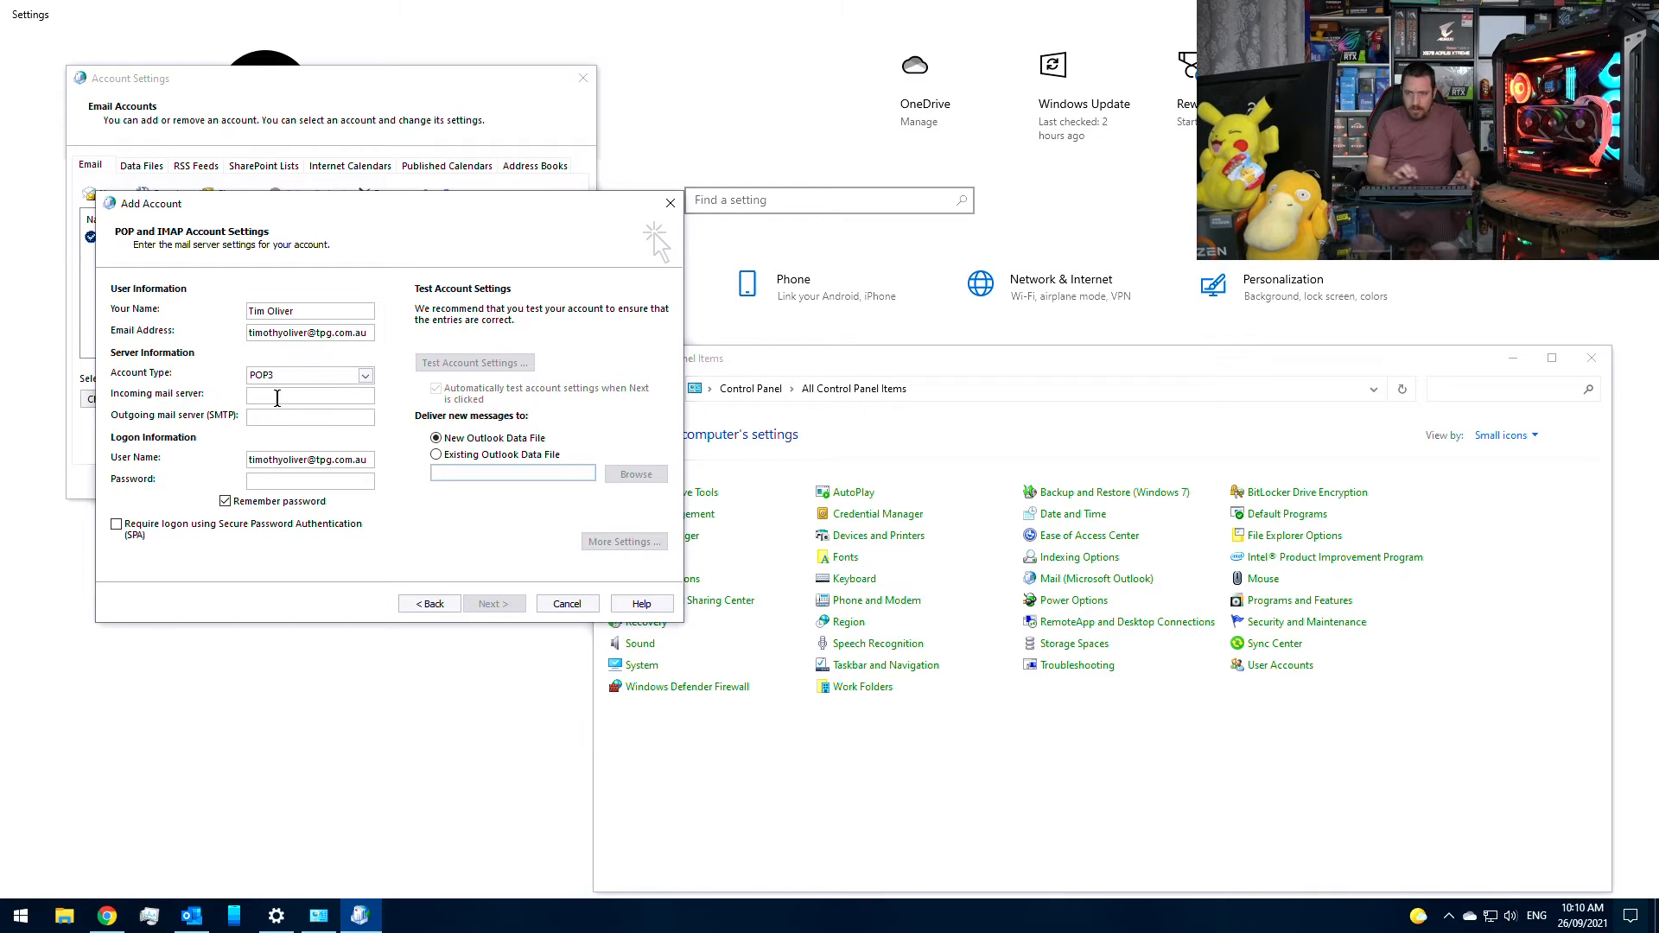
{"action": "type", "text": "mail.tpg"}
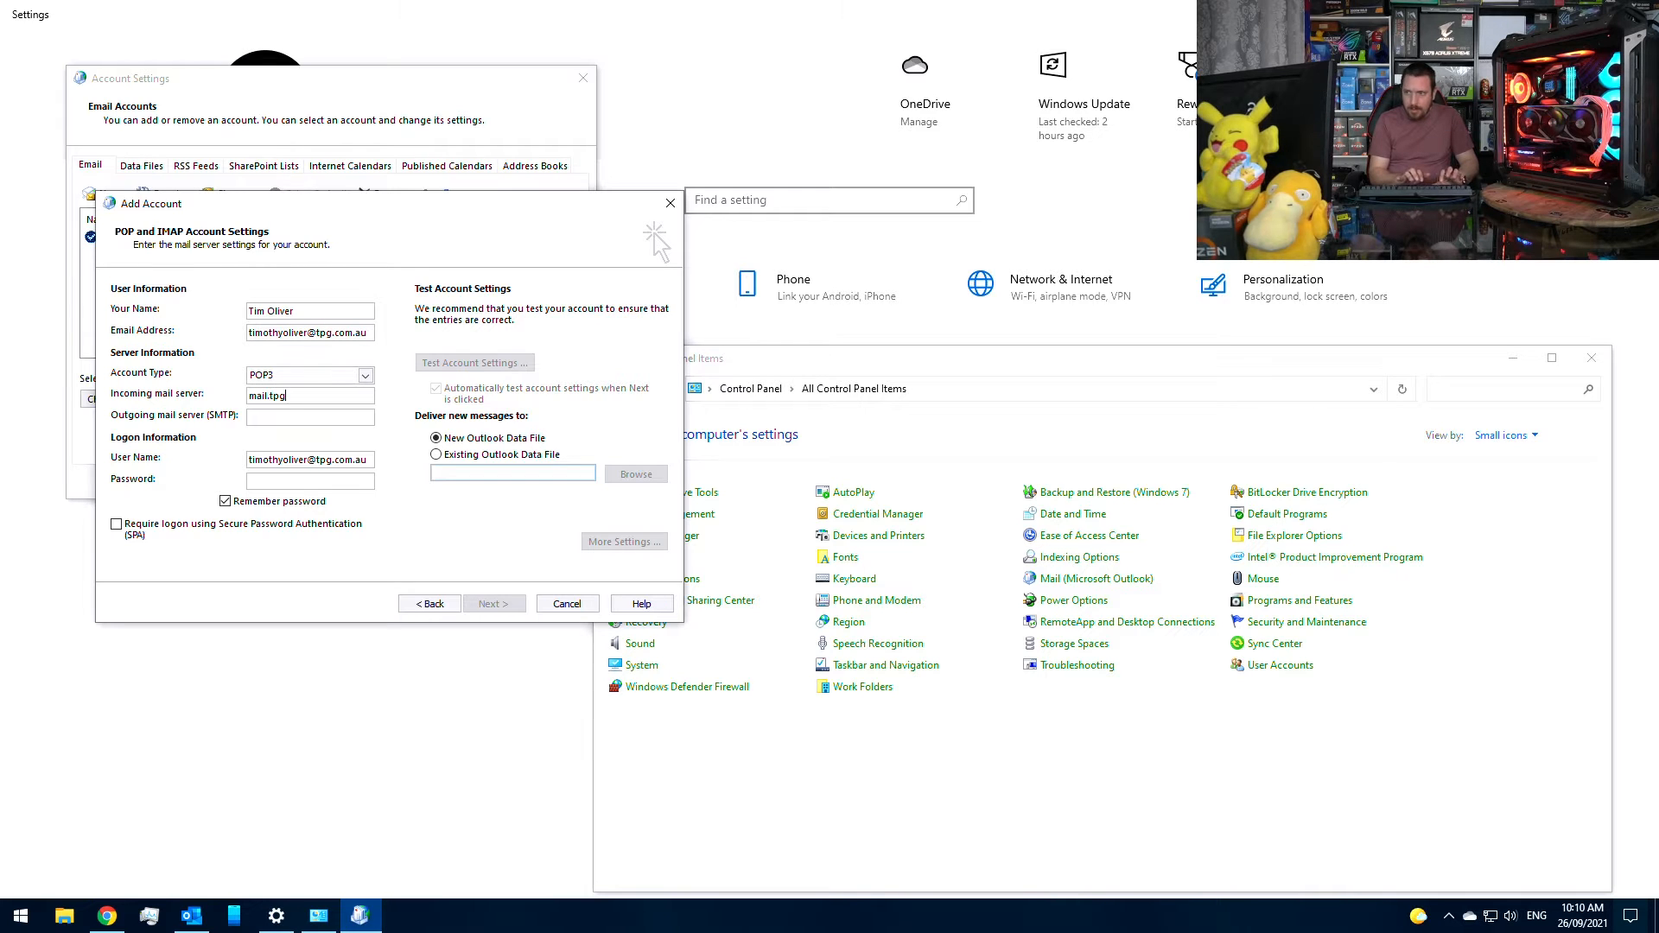
{"action": "type", "text": ".com."}
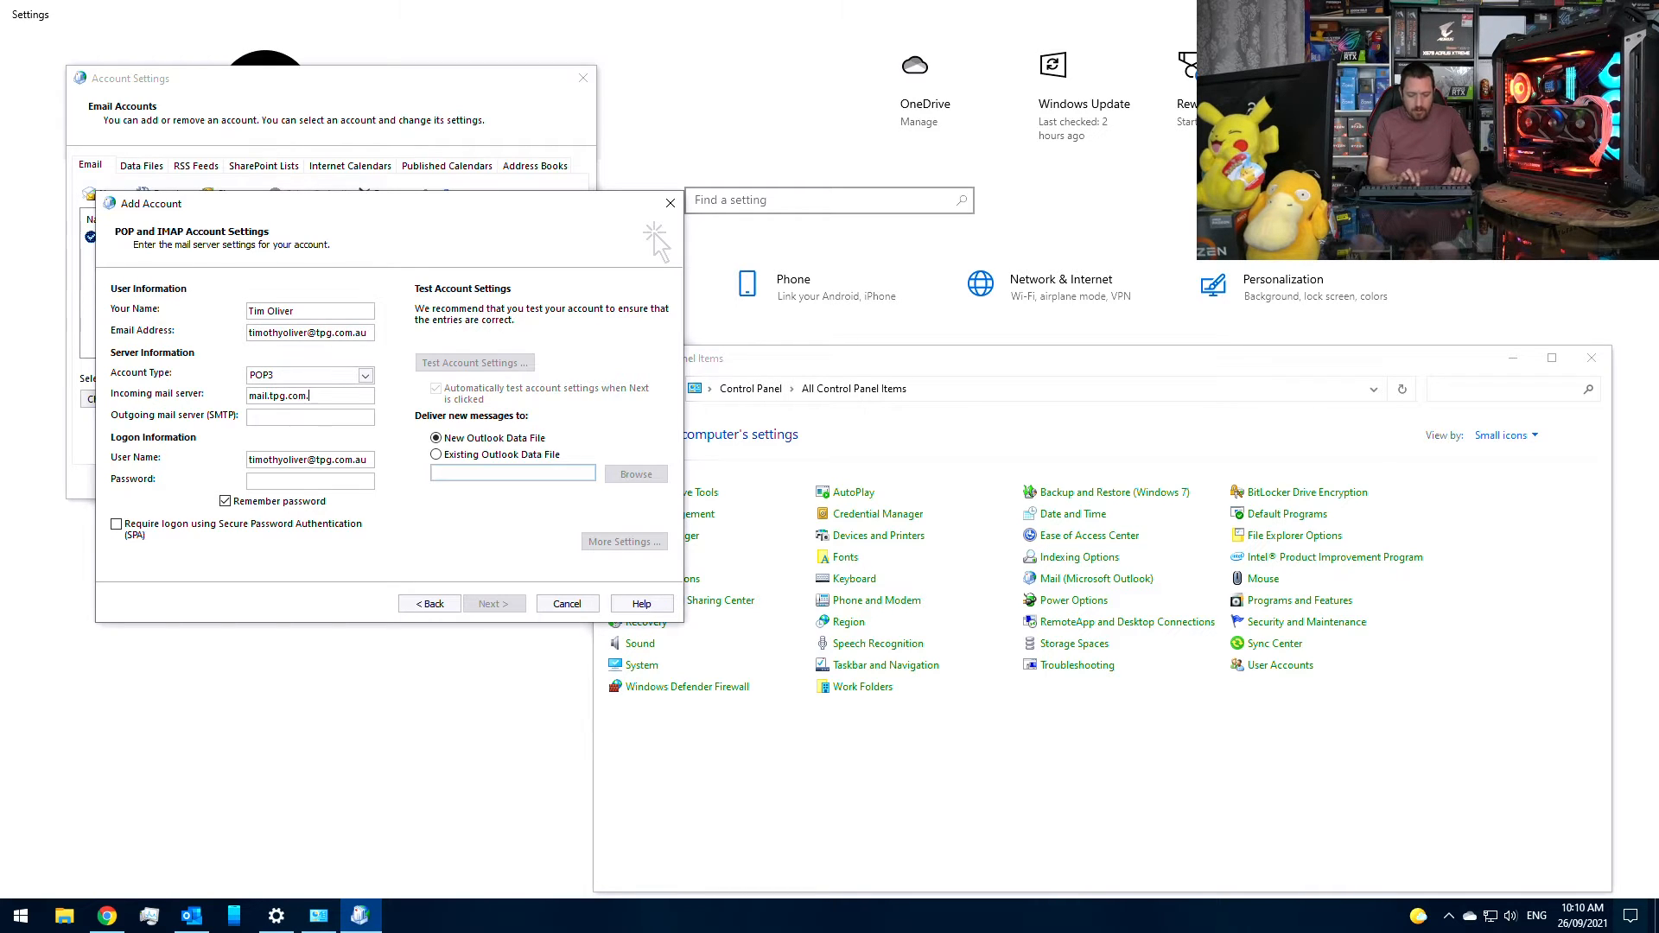
{"action": "left_click", "coordinate": [309, 416]}
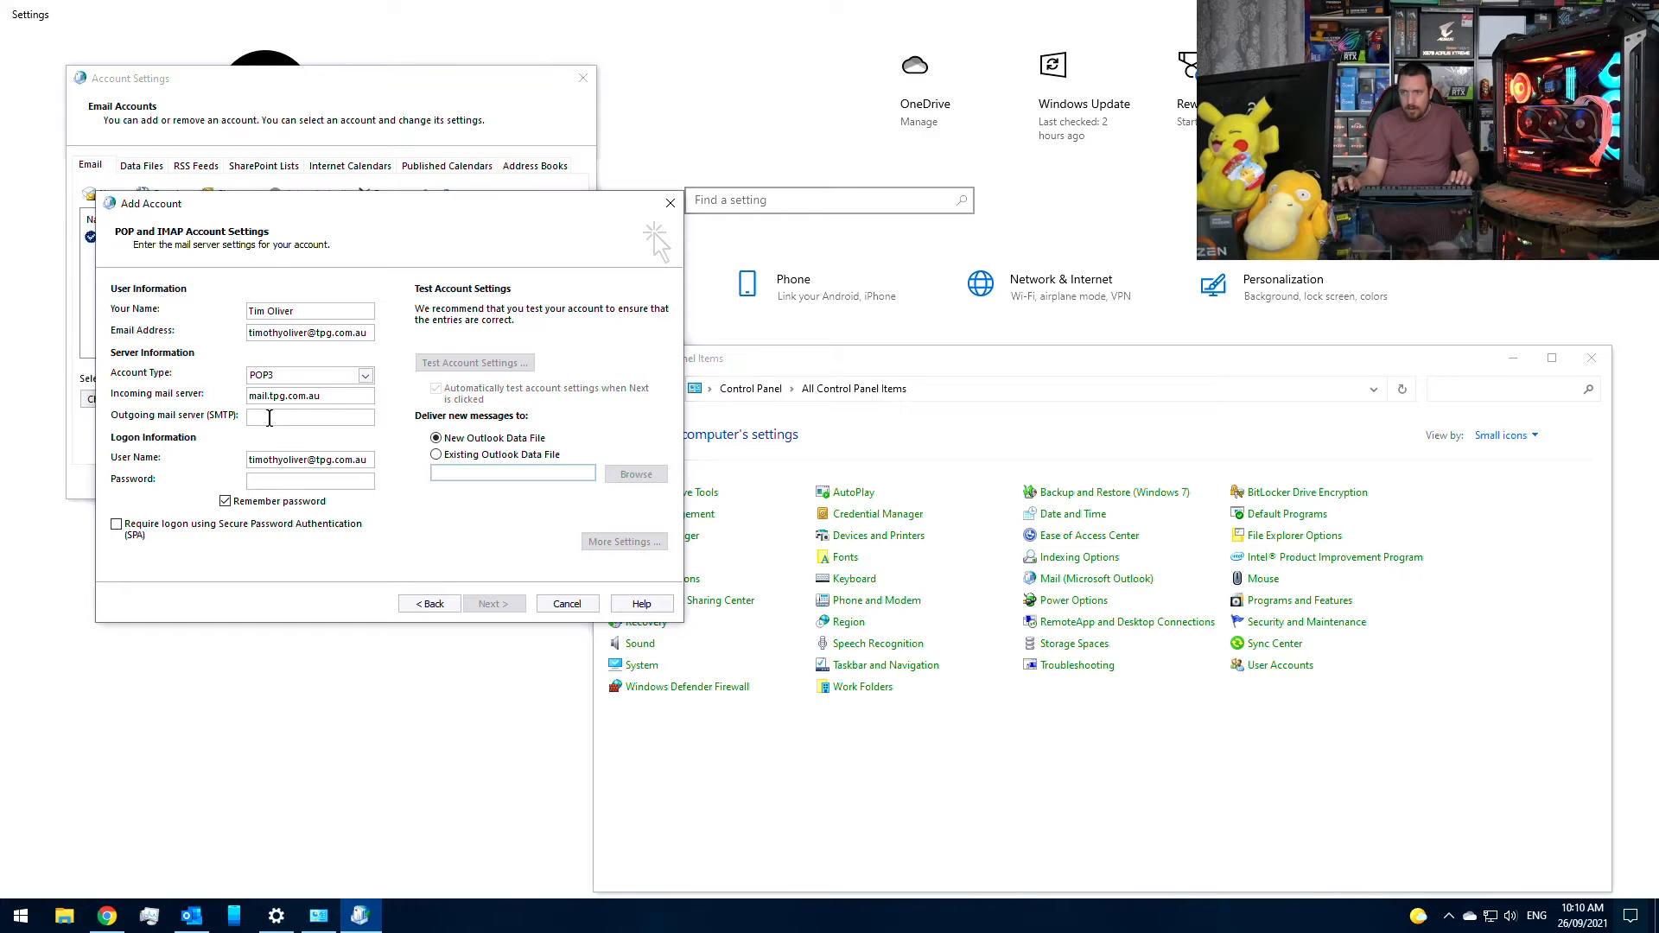
{"action": "type", "text": "mail.tpg.com.au"}
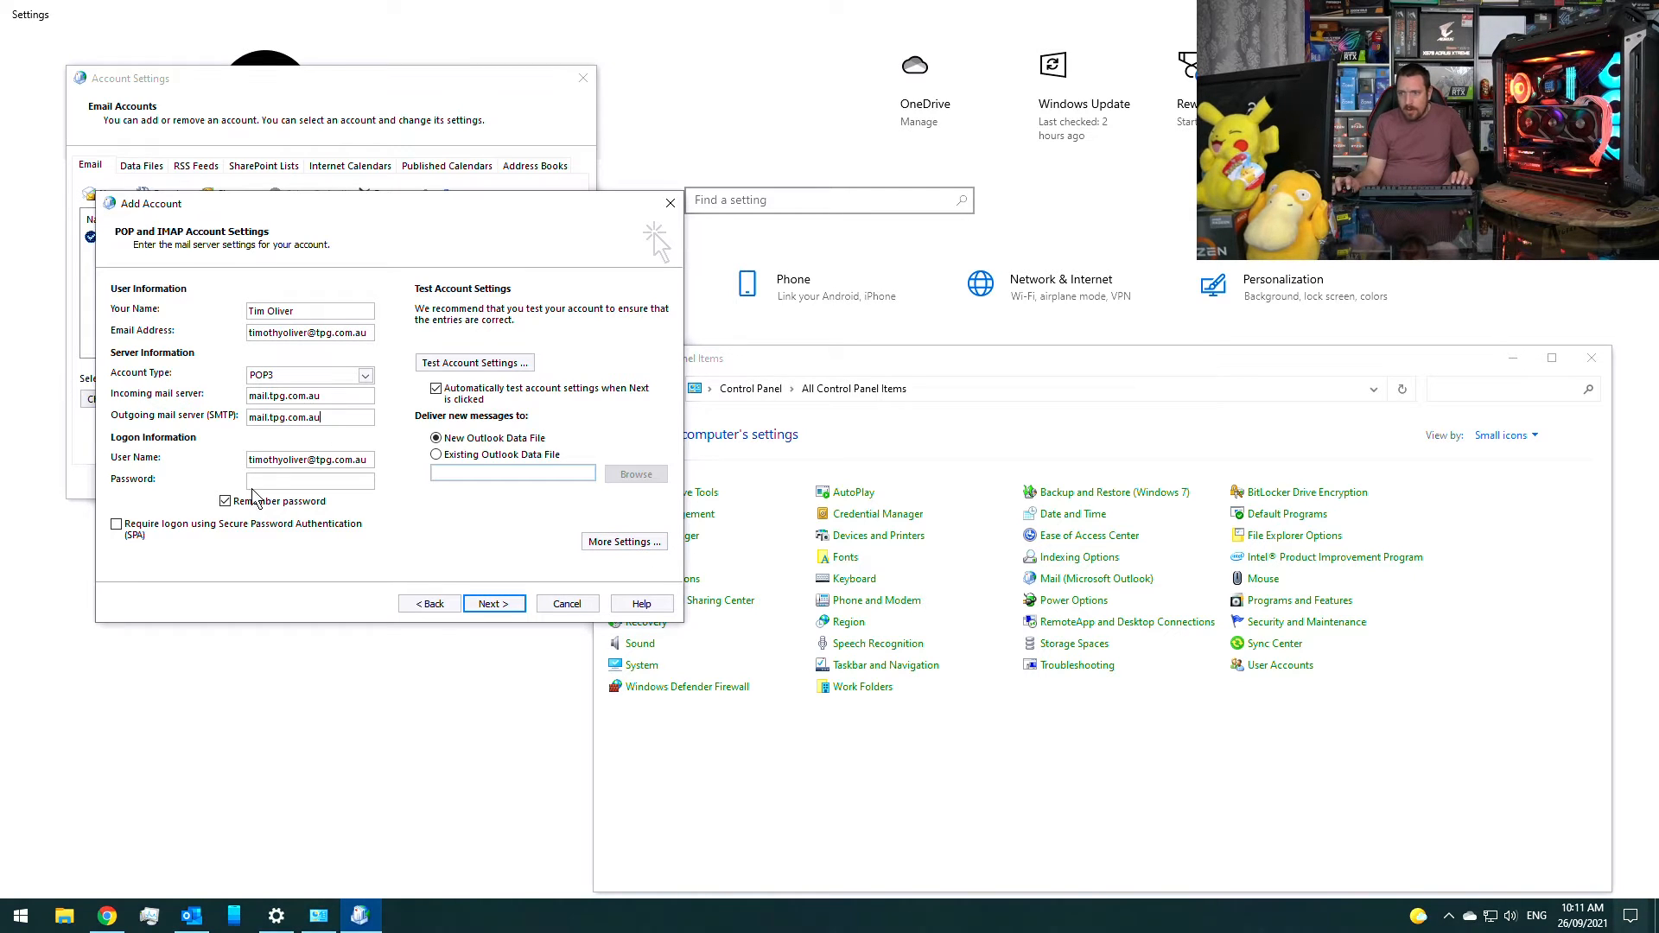
{"action": "left_click", "coordinate": [310, 481]}
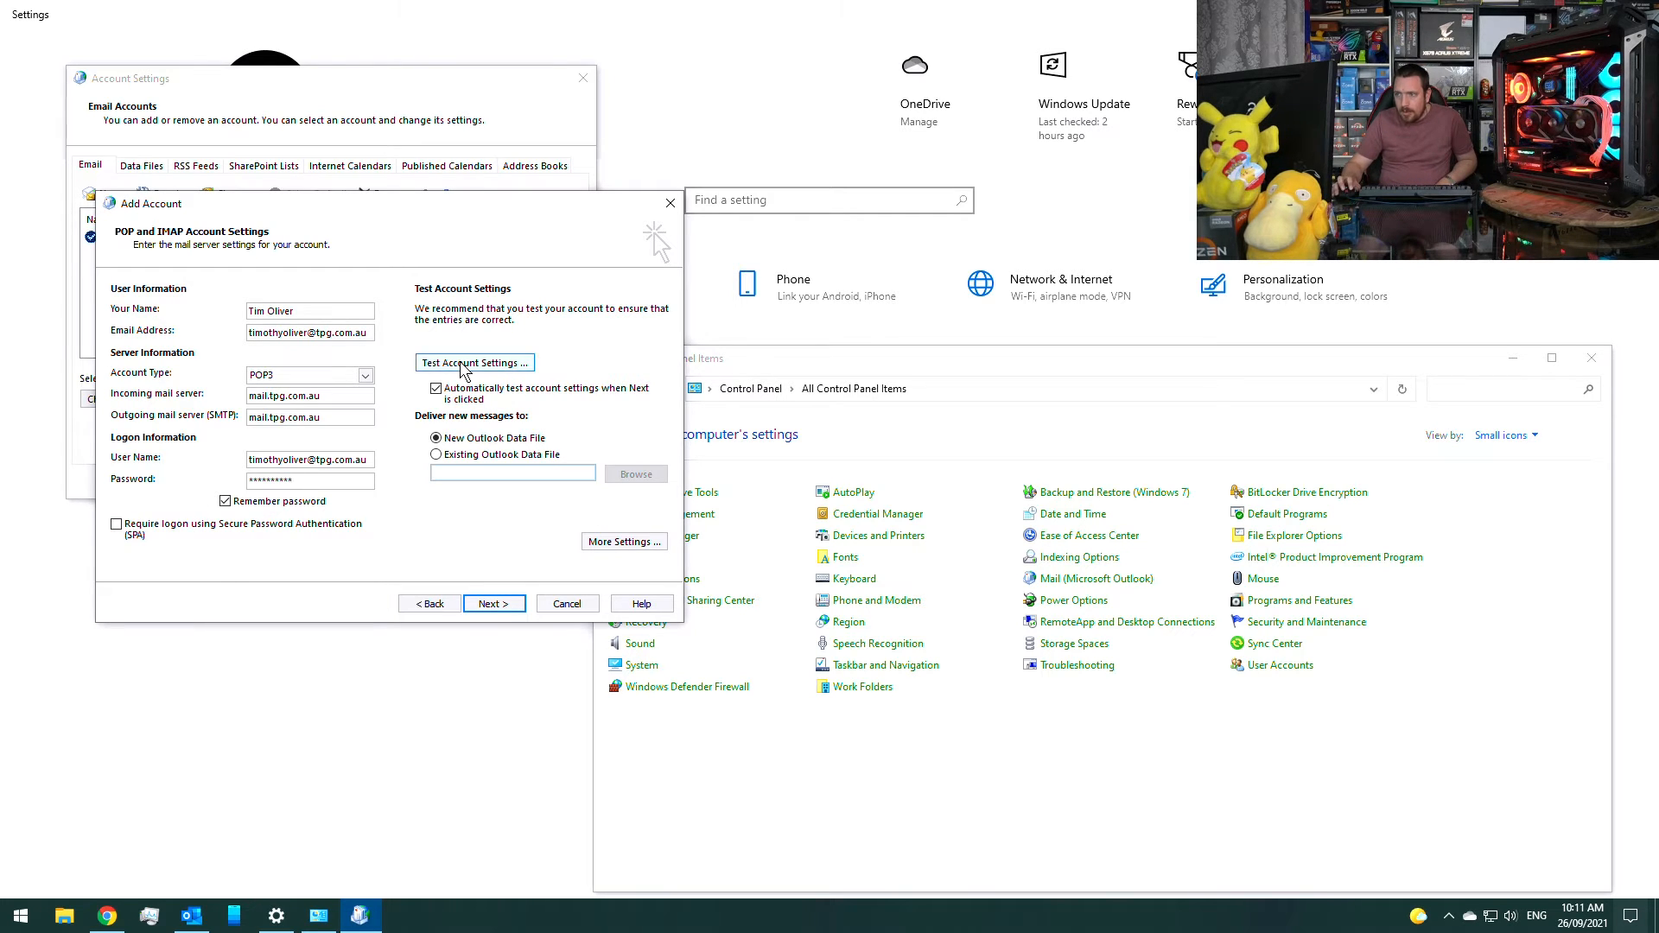
Step: Test the account settings, confirm the password prompt, and close the successful results
{"action": "left_click", "coordinate": [473, 363]}
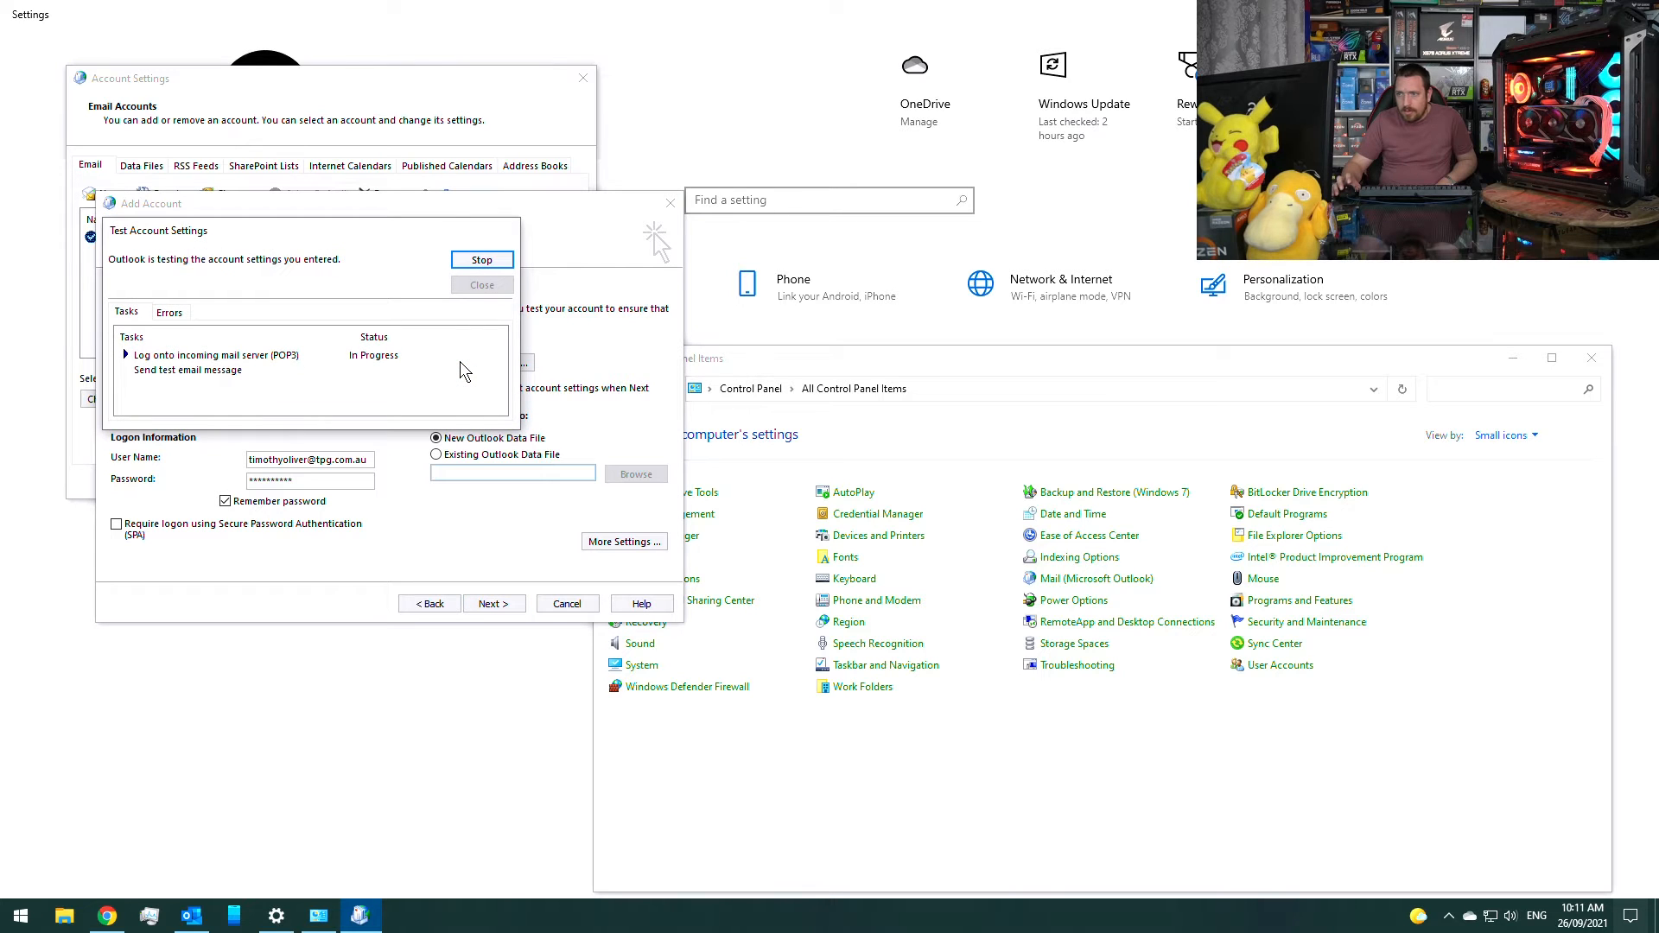
{"action": "mouse_move", "coordinate": [444, 379]}
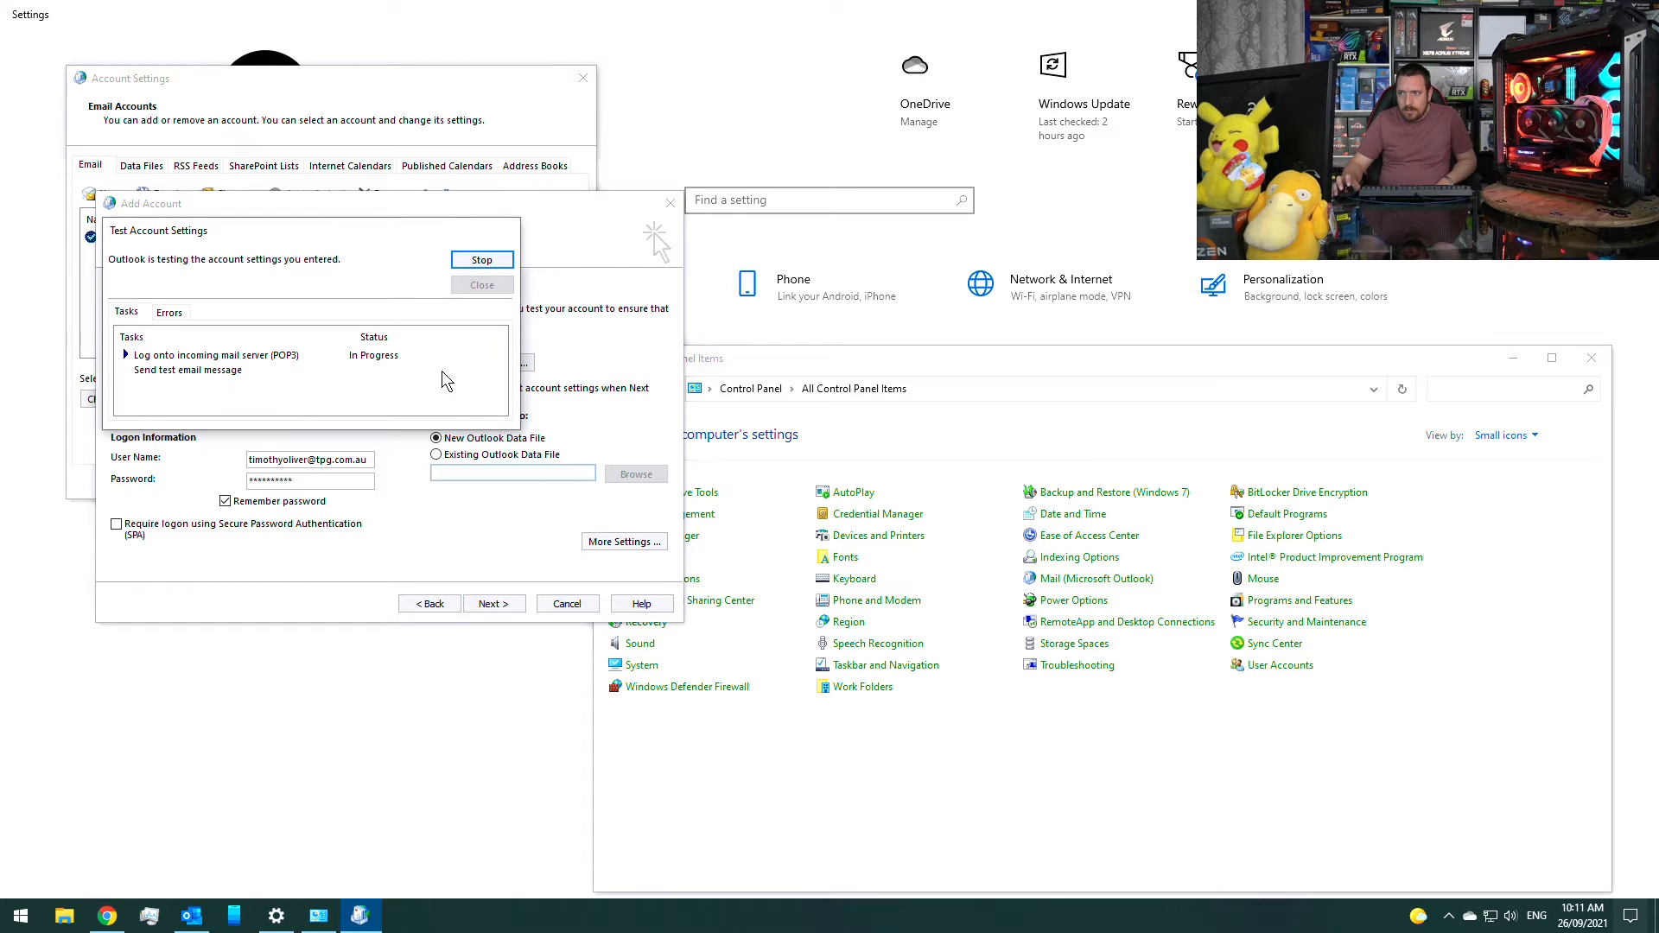
{"action": "mouse_move", "coordinate": [259, 418]}
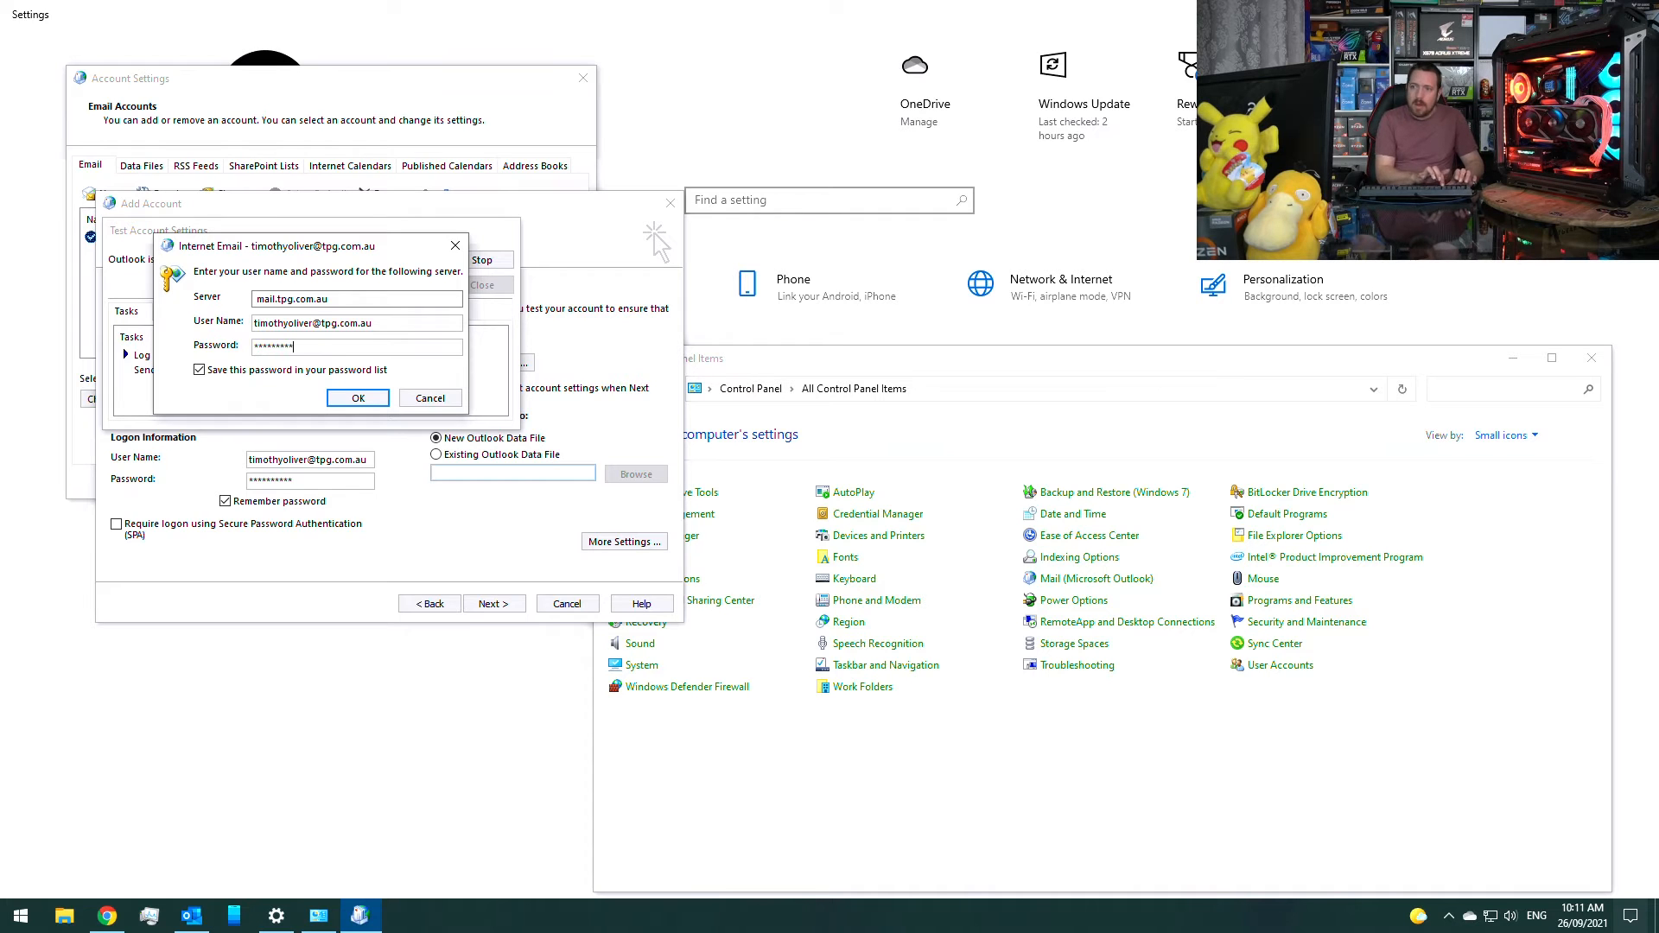
{"action": "left_click", "coordinate": [357, 397]}
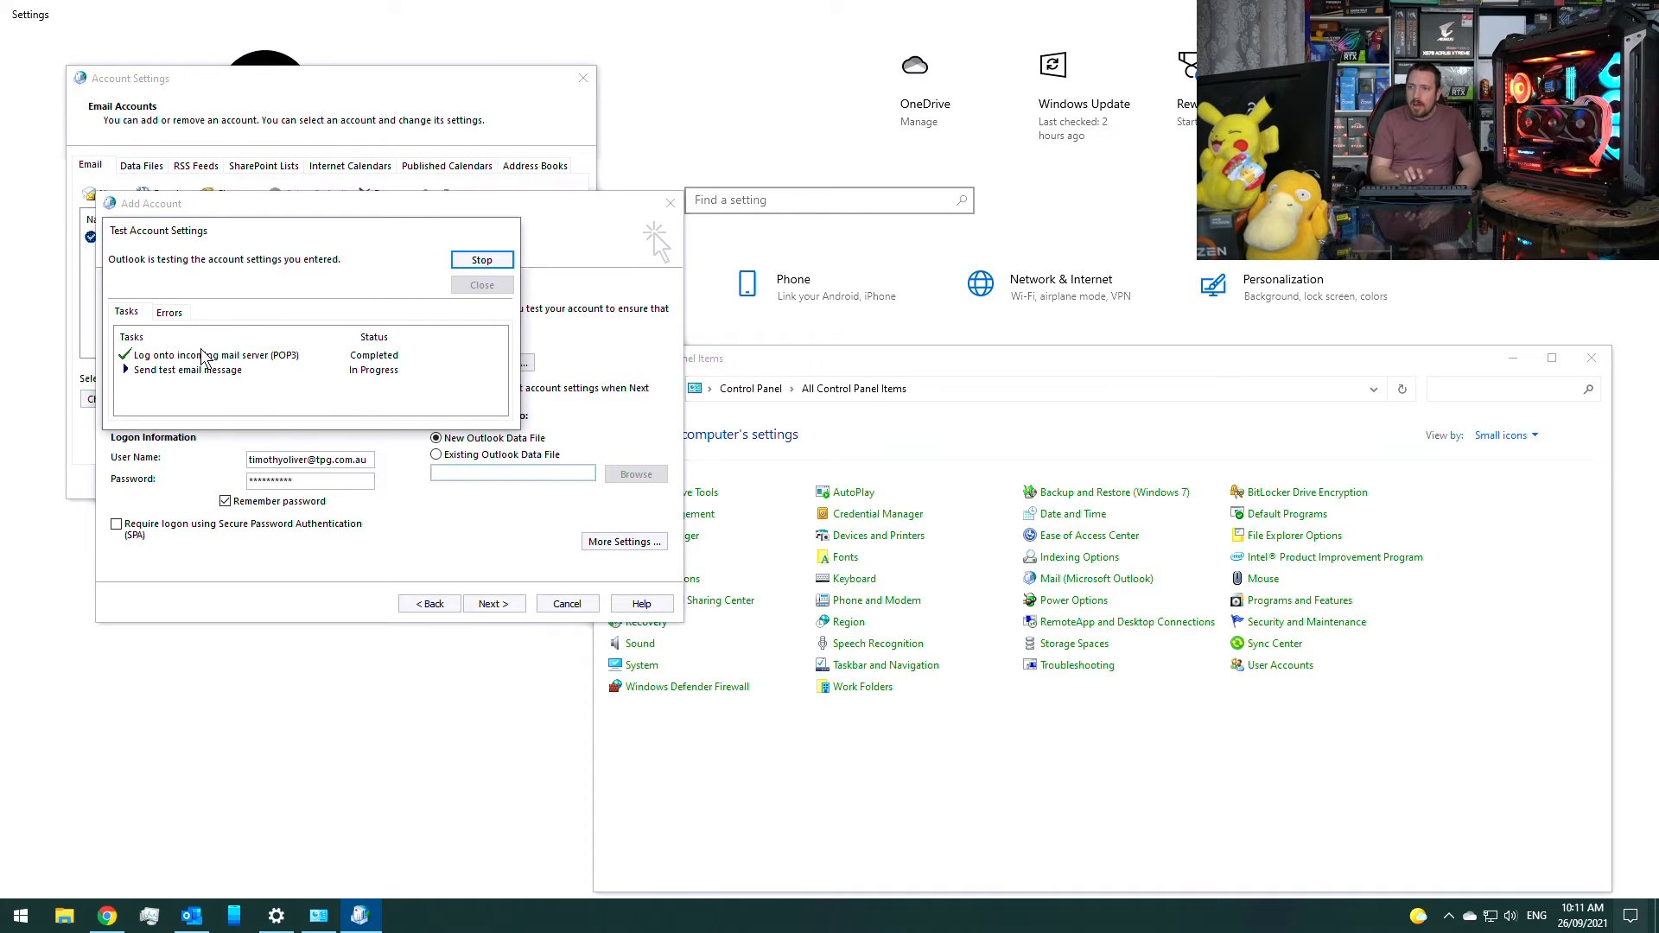
{"action": "mouse_move", "coordinate": [500, 342]}
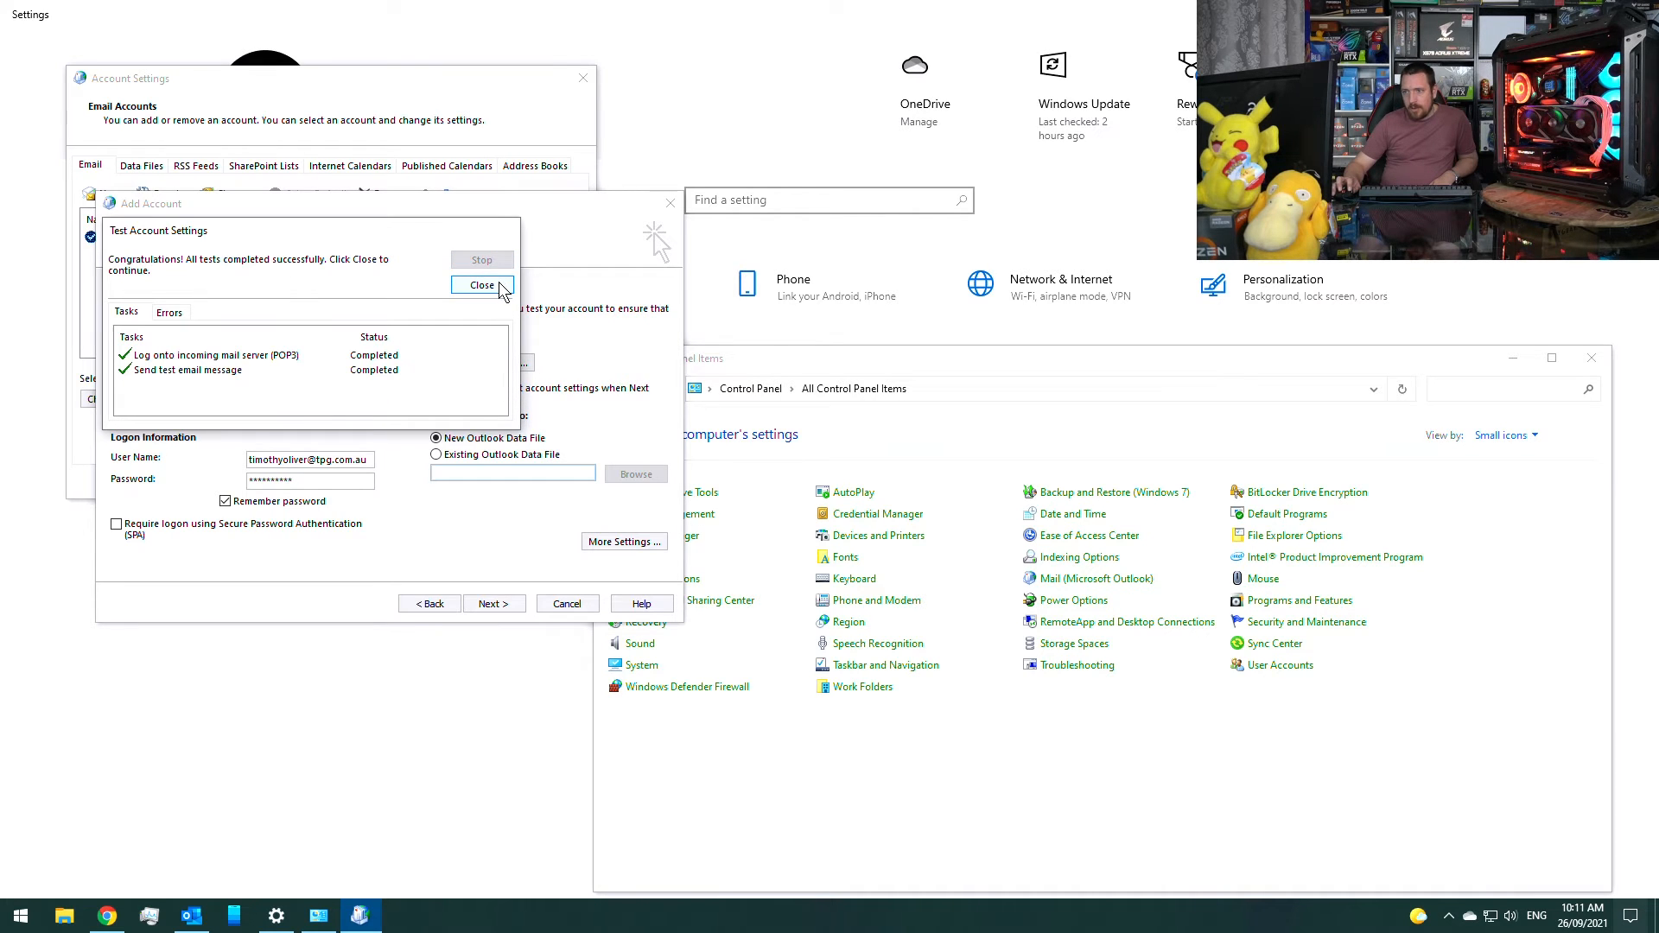
{"action": "left_click", "coordinate": [482, 286]}
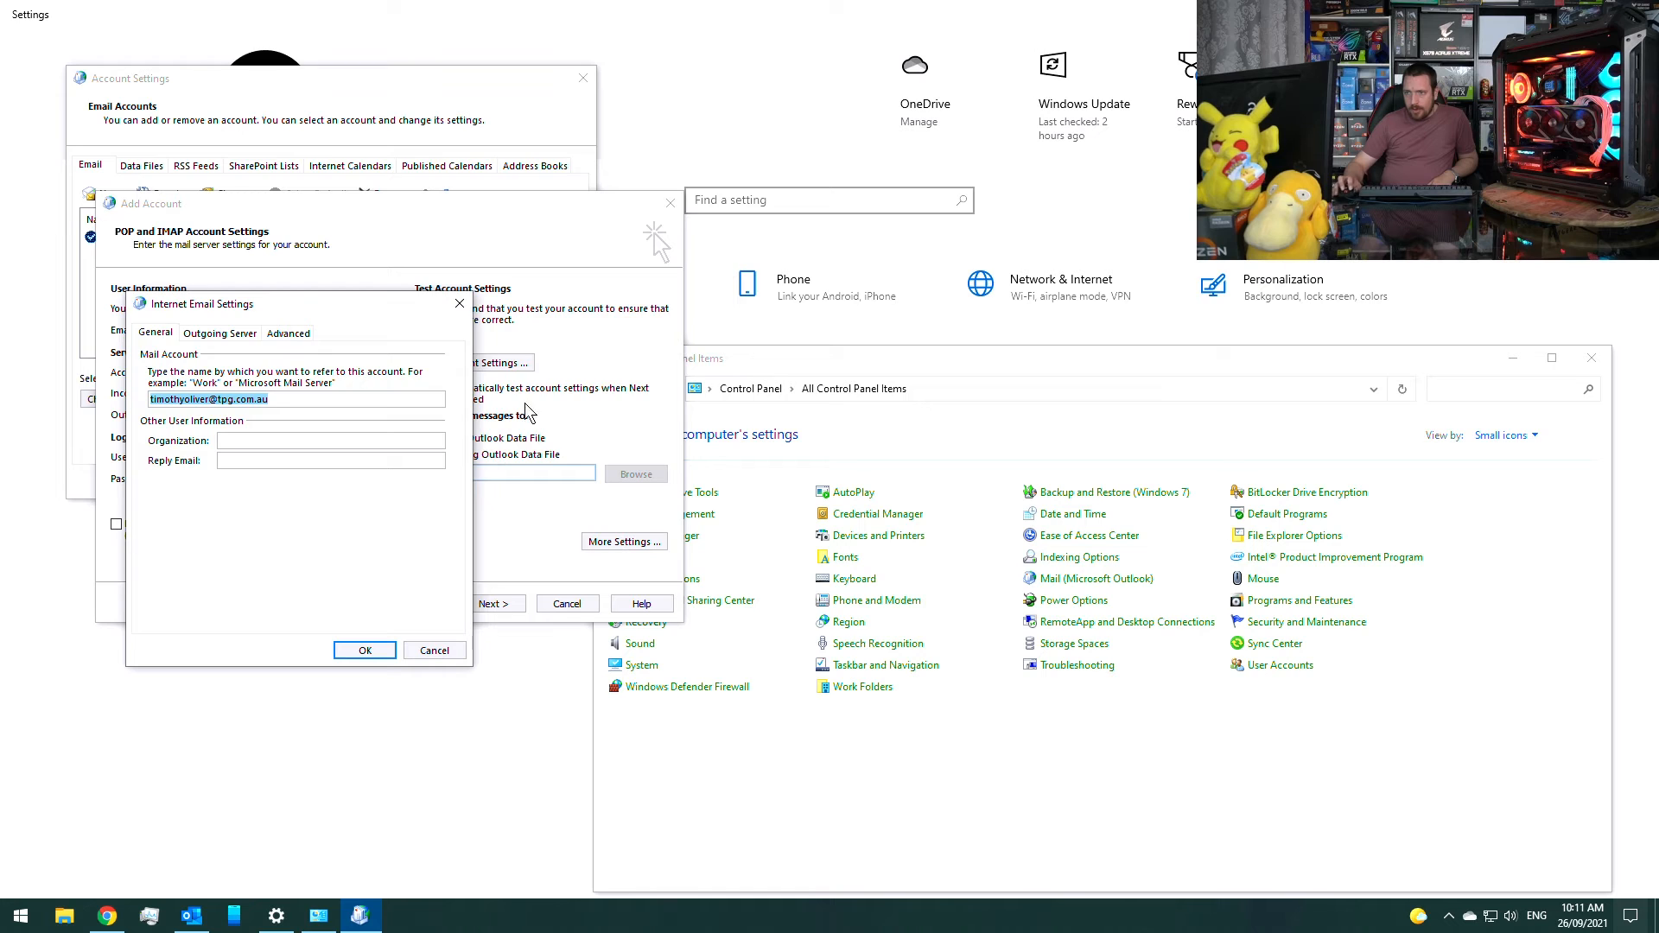
Step: Check the Outgoing Server authentication and Advanced port options, then accept with OK
{"action": "left_click", "coordinate": [220, 332]}
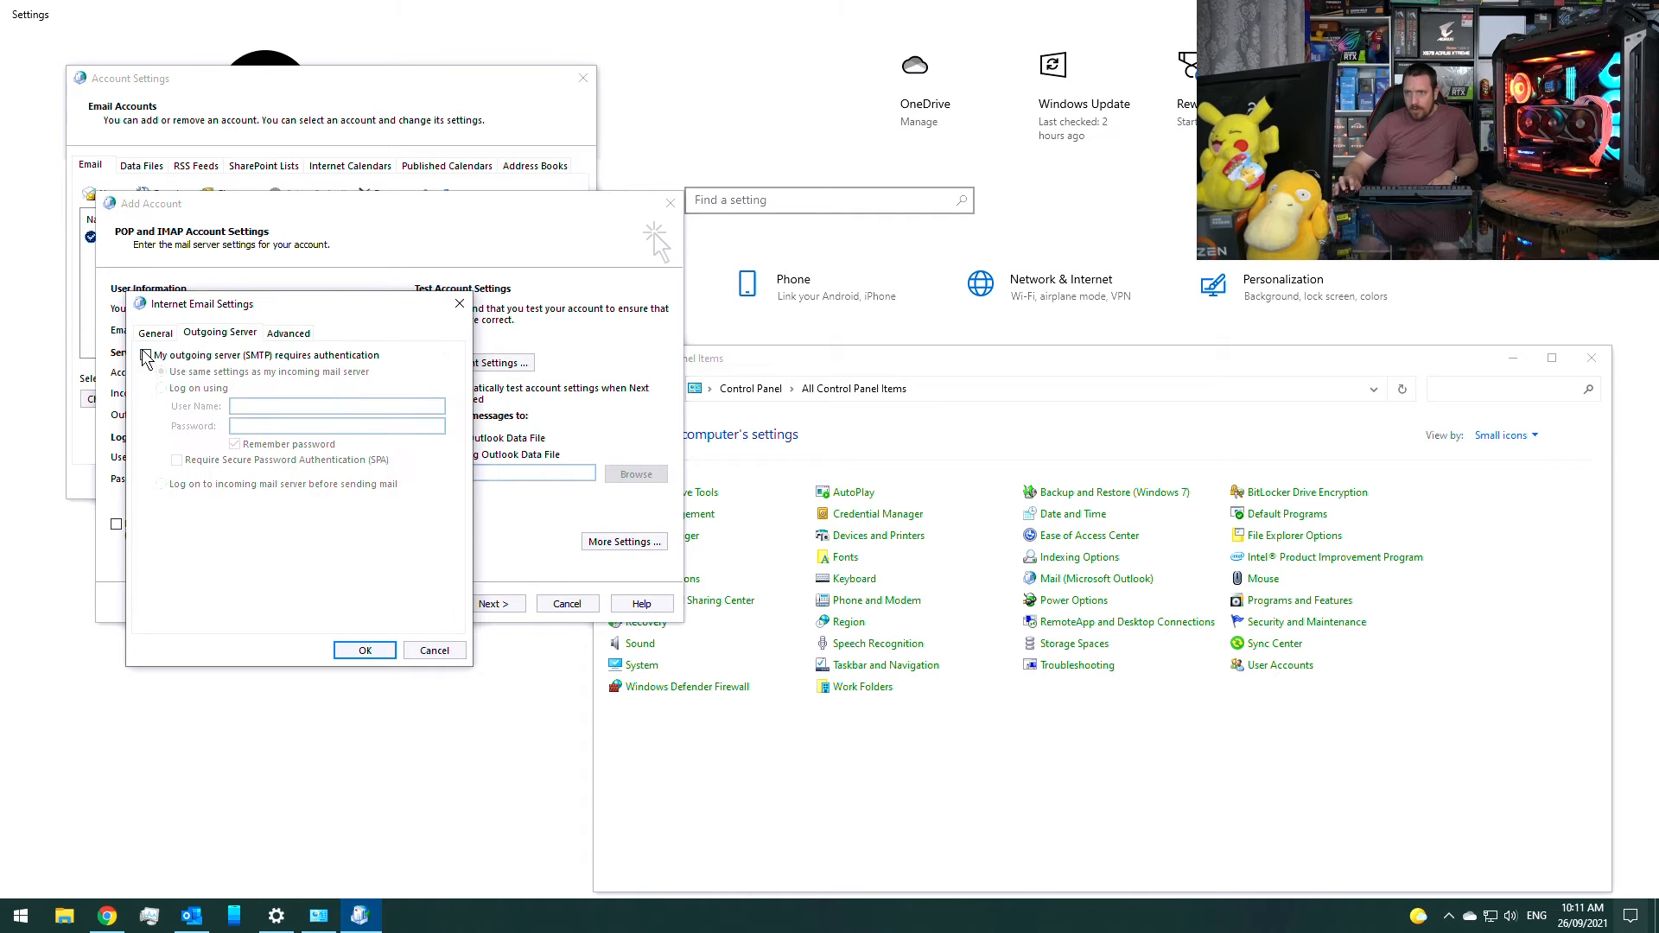
{"action": "left_click", "coordinate": [145, 355]}
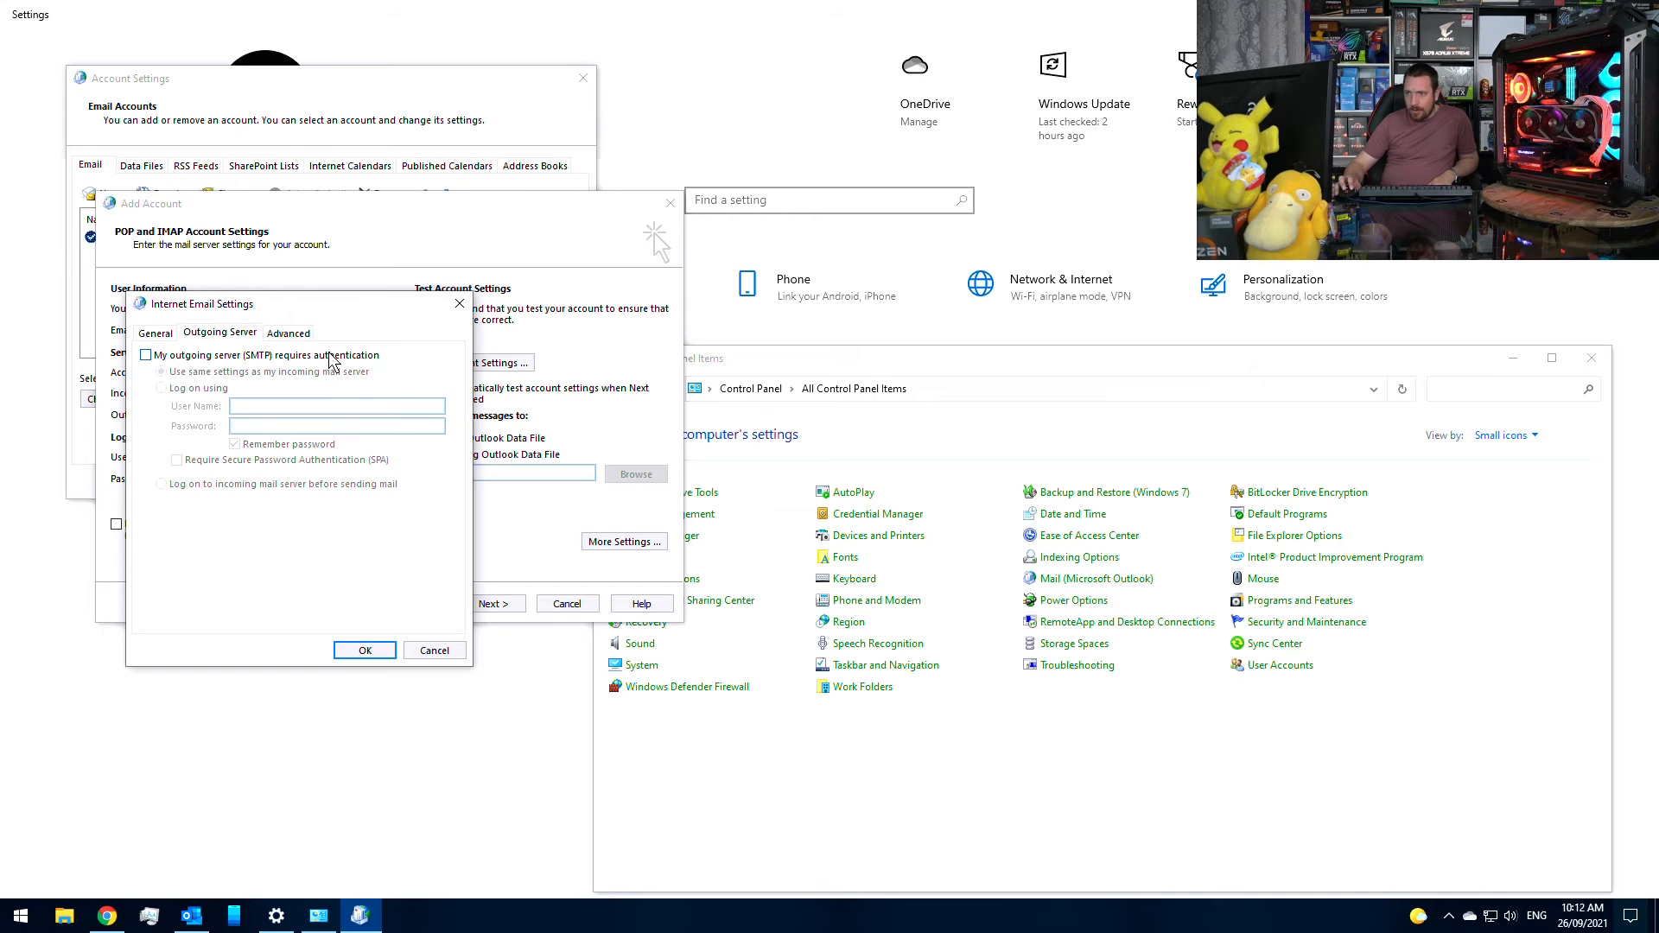
{"action": "left_click", "coordinate": [288, 332]}
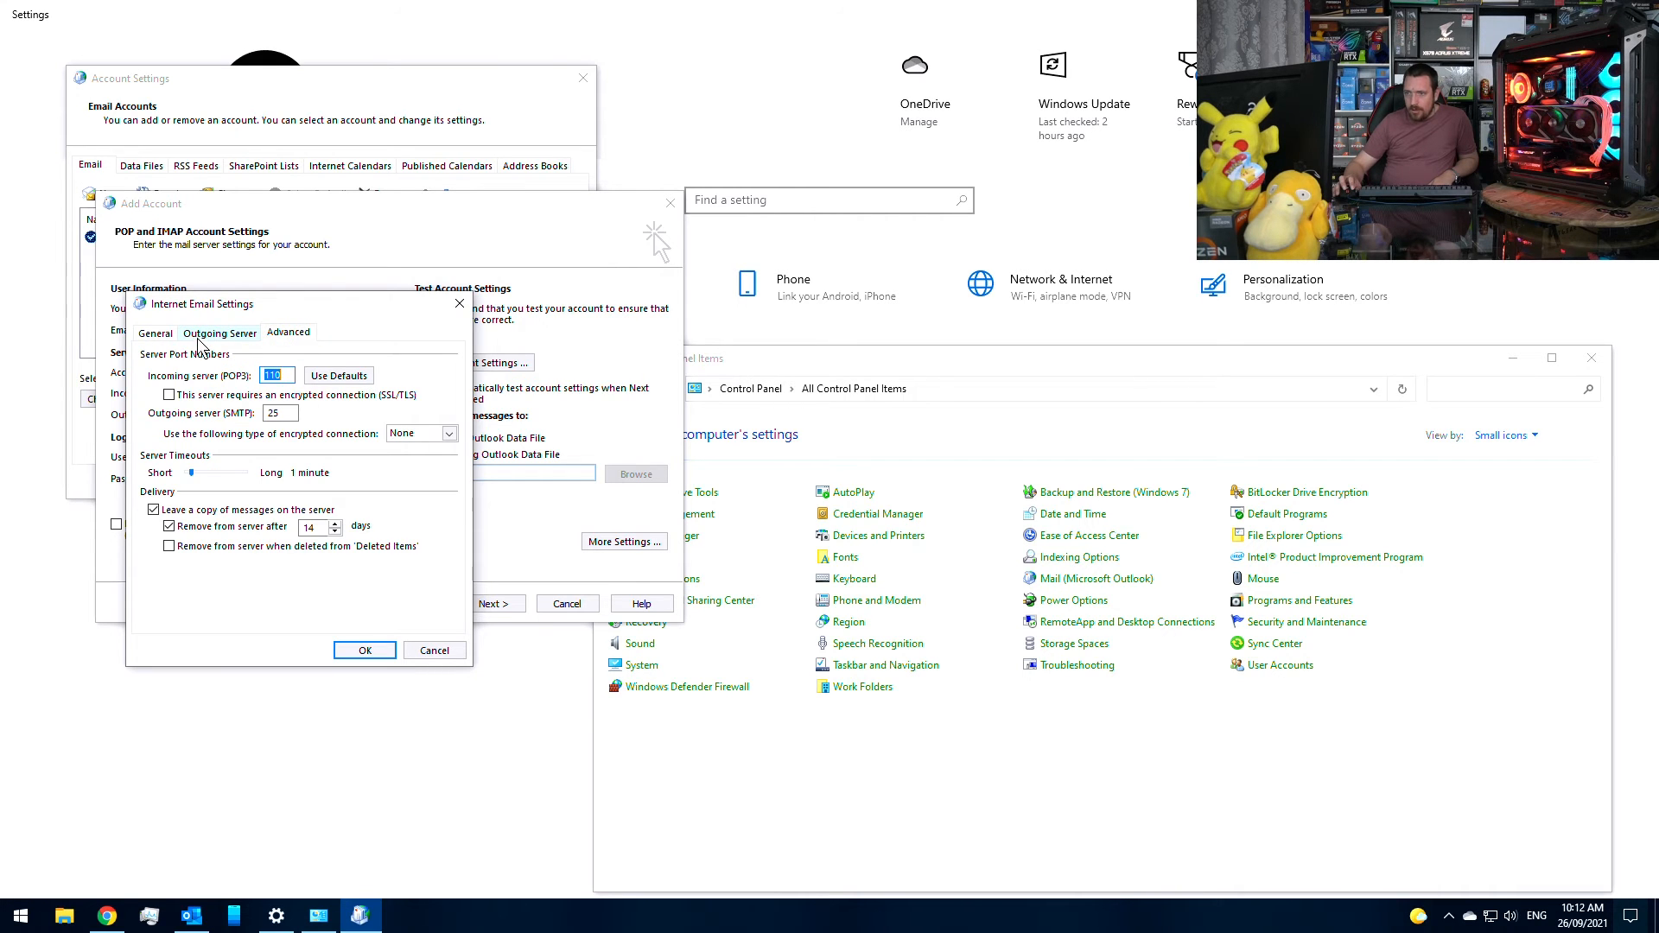
{"action": "left_click", "coordinate": [364, 650]}
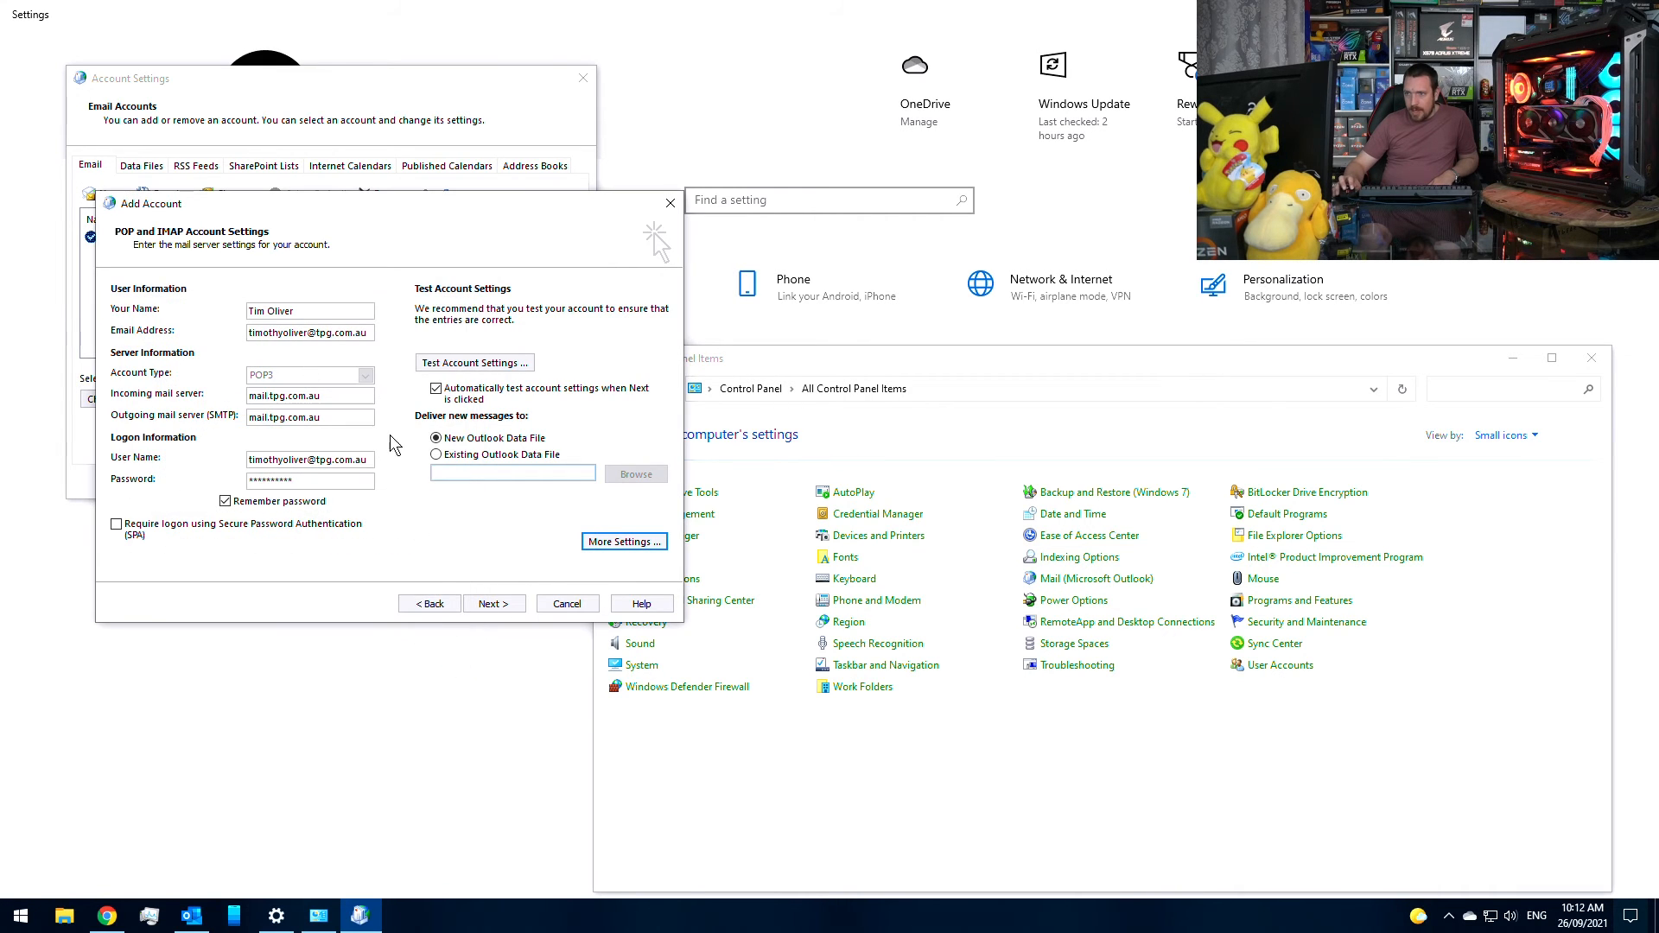
{"action": "mouse_move", "coordinate": [420, 570]}
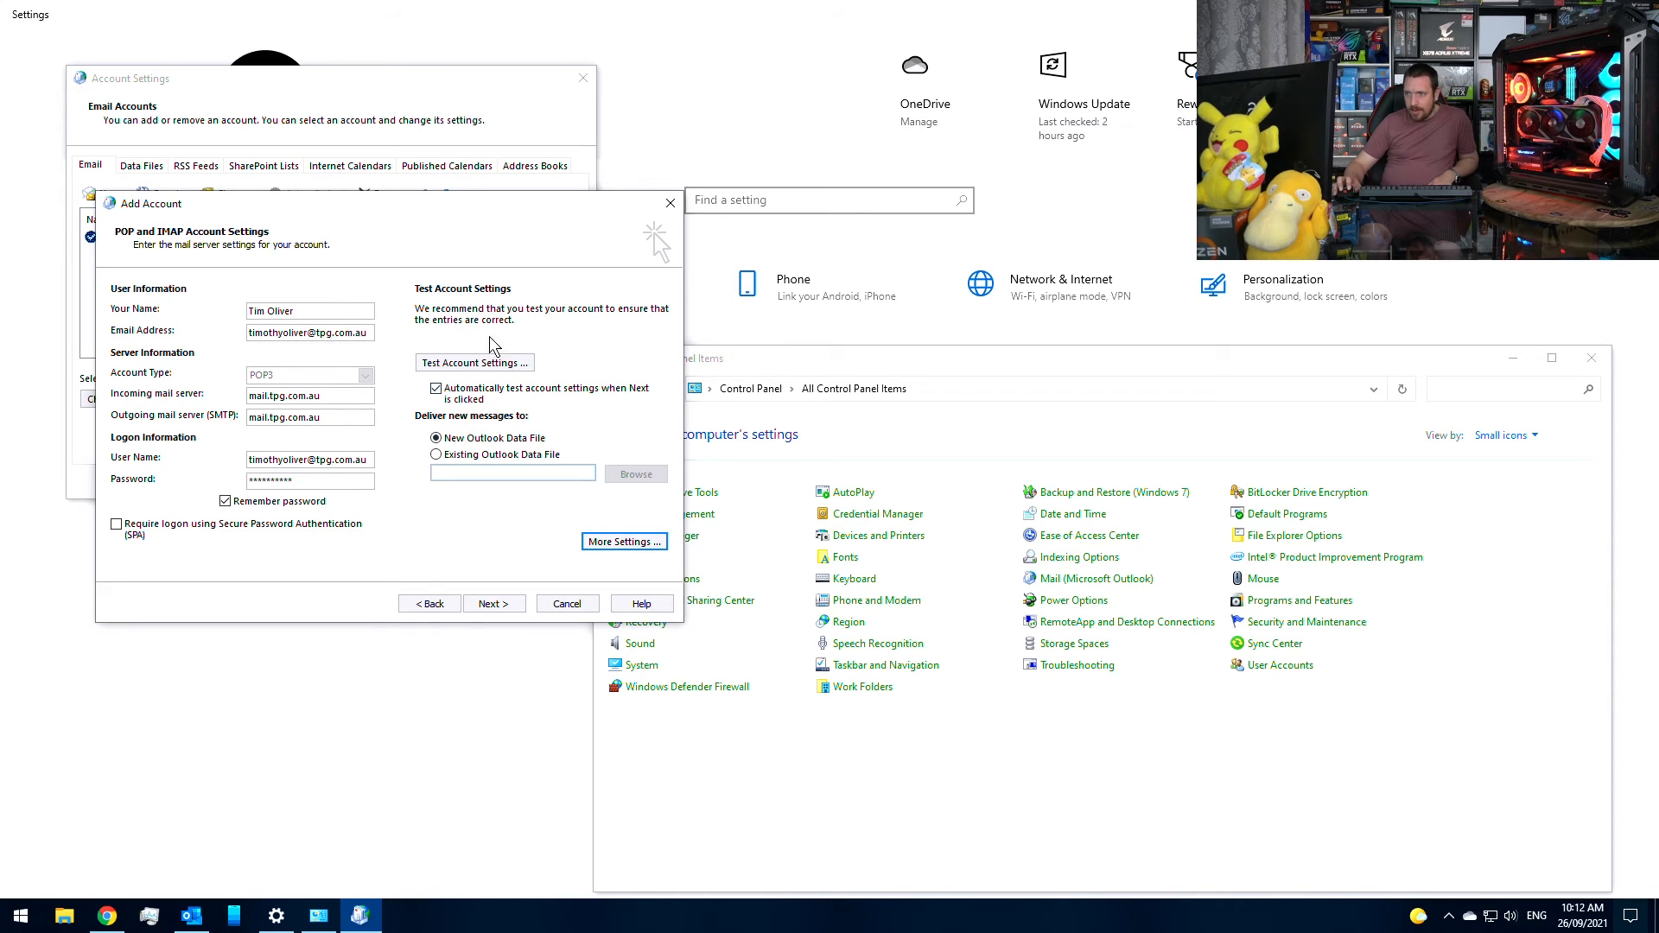
{"action": "mouse_move", "coordinate": [221, 313]}
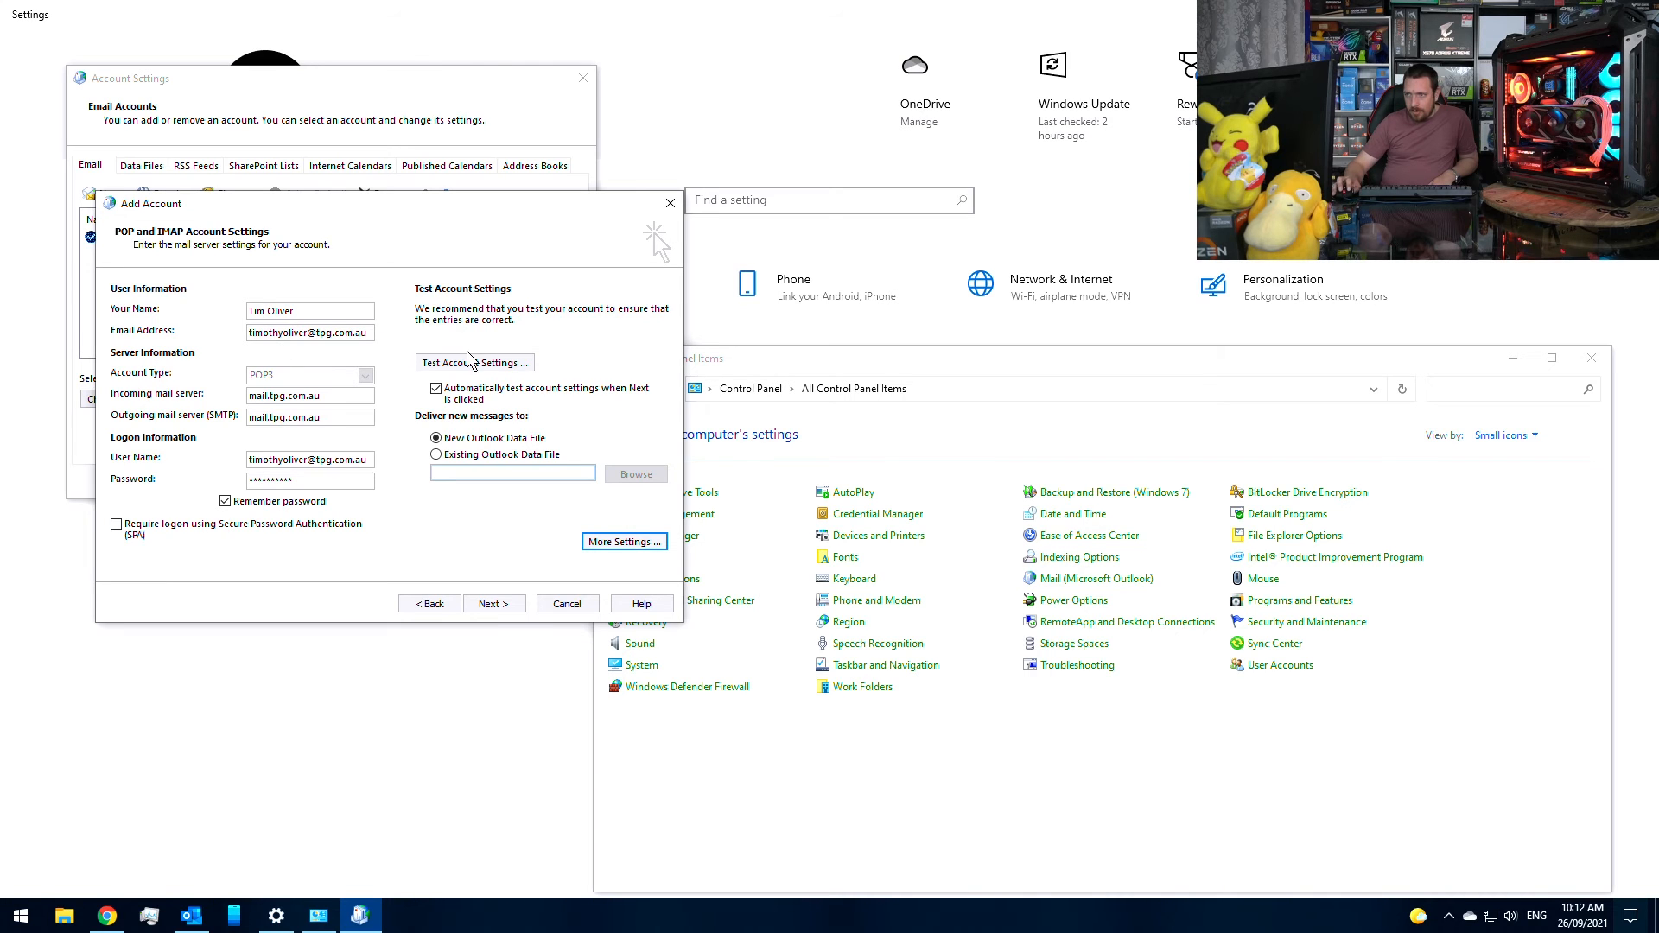
Step: Retest the POP3 account, close the passing results, and finish the wizard
{"action": "left_click", "coordinate": [473, 362]}
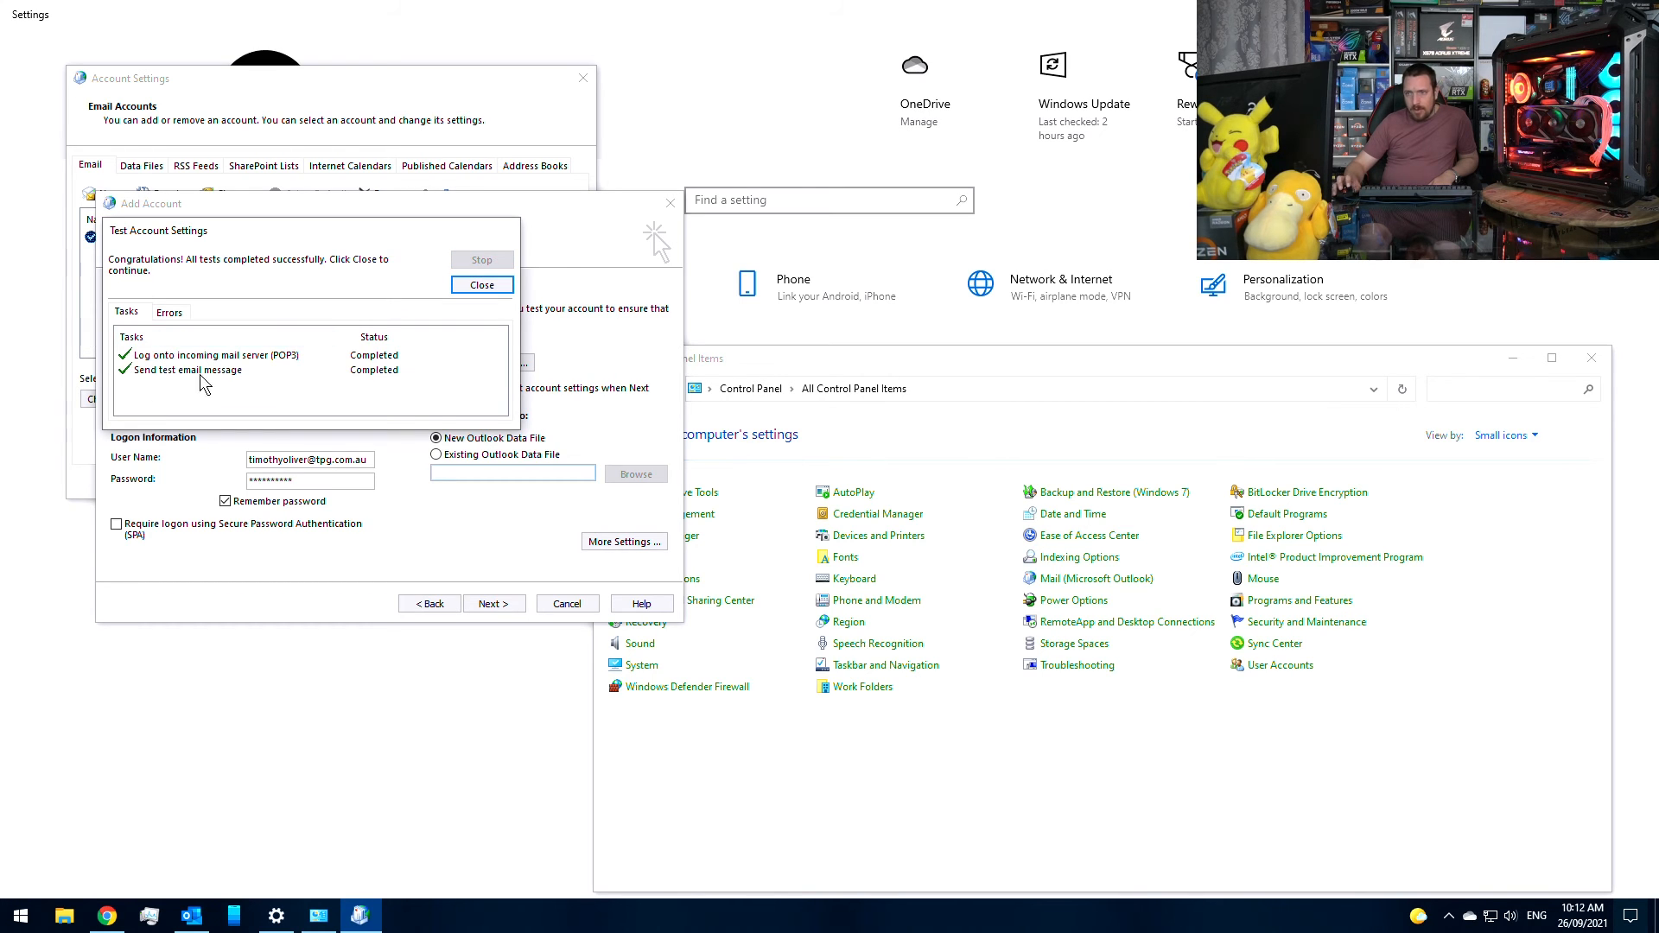
{"action": "left_click", "coordinate": [481, 284]}
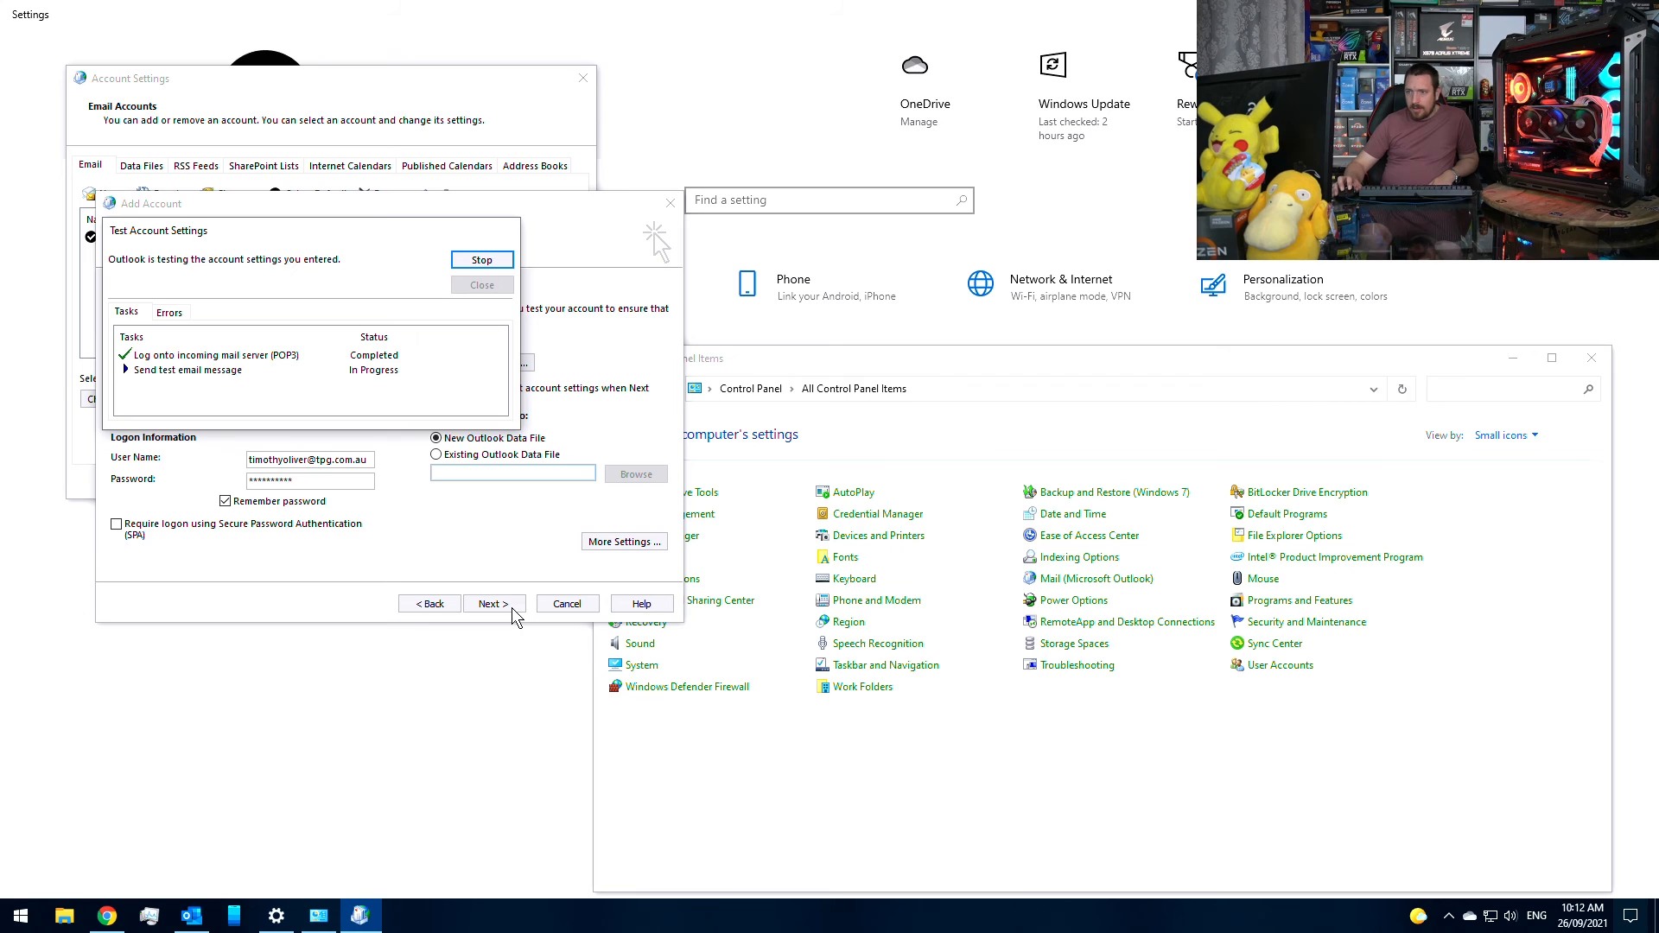
{"action": "mouse_move", "coordinate": [340, 378]}
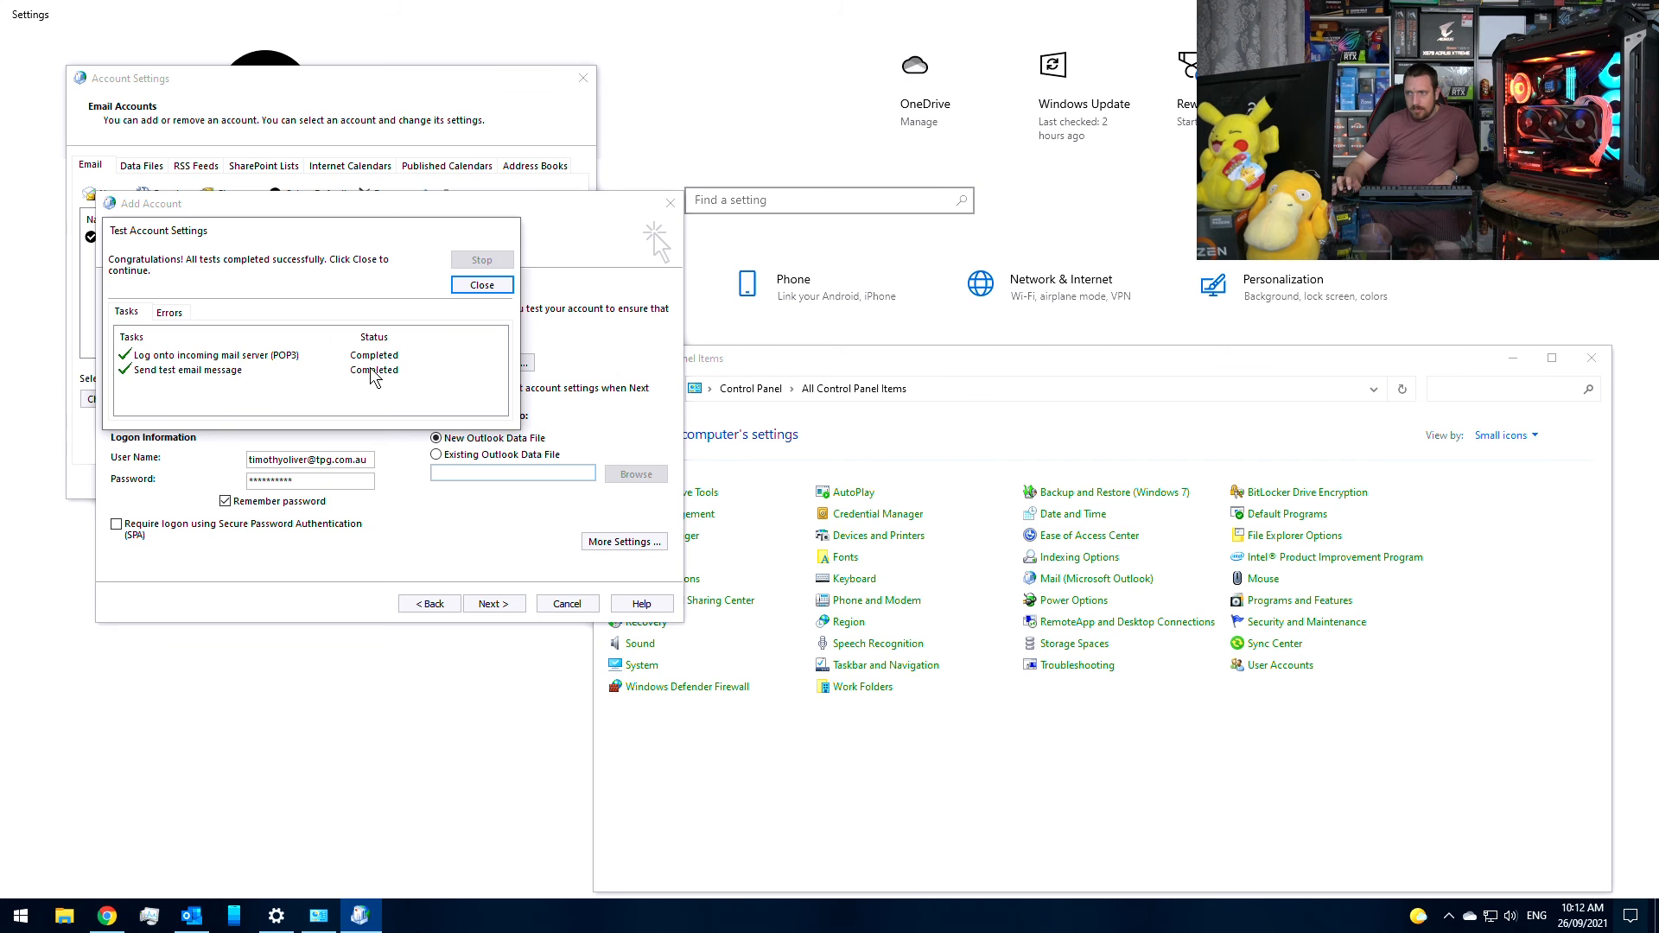
{"action": "left_click", "coordinate": [482, 284]}
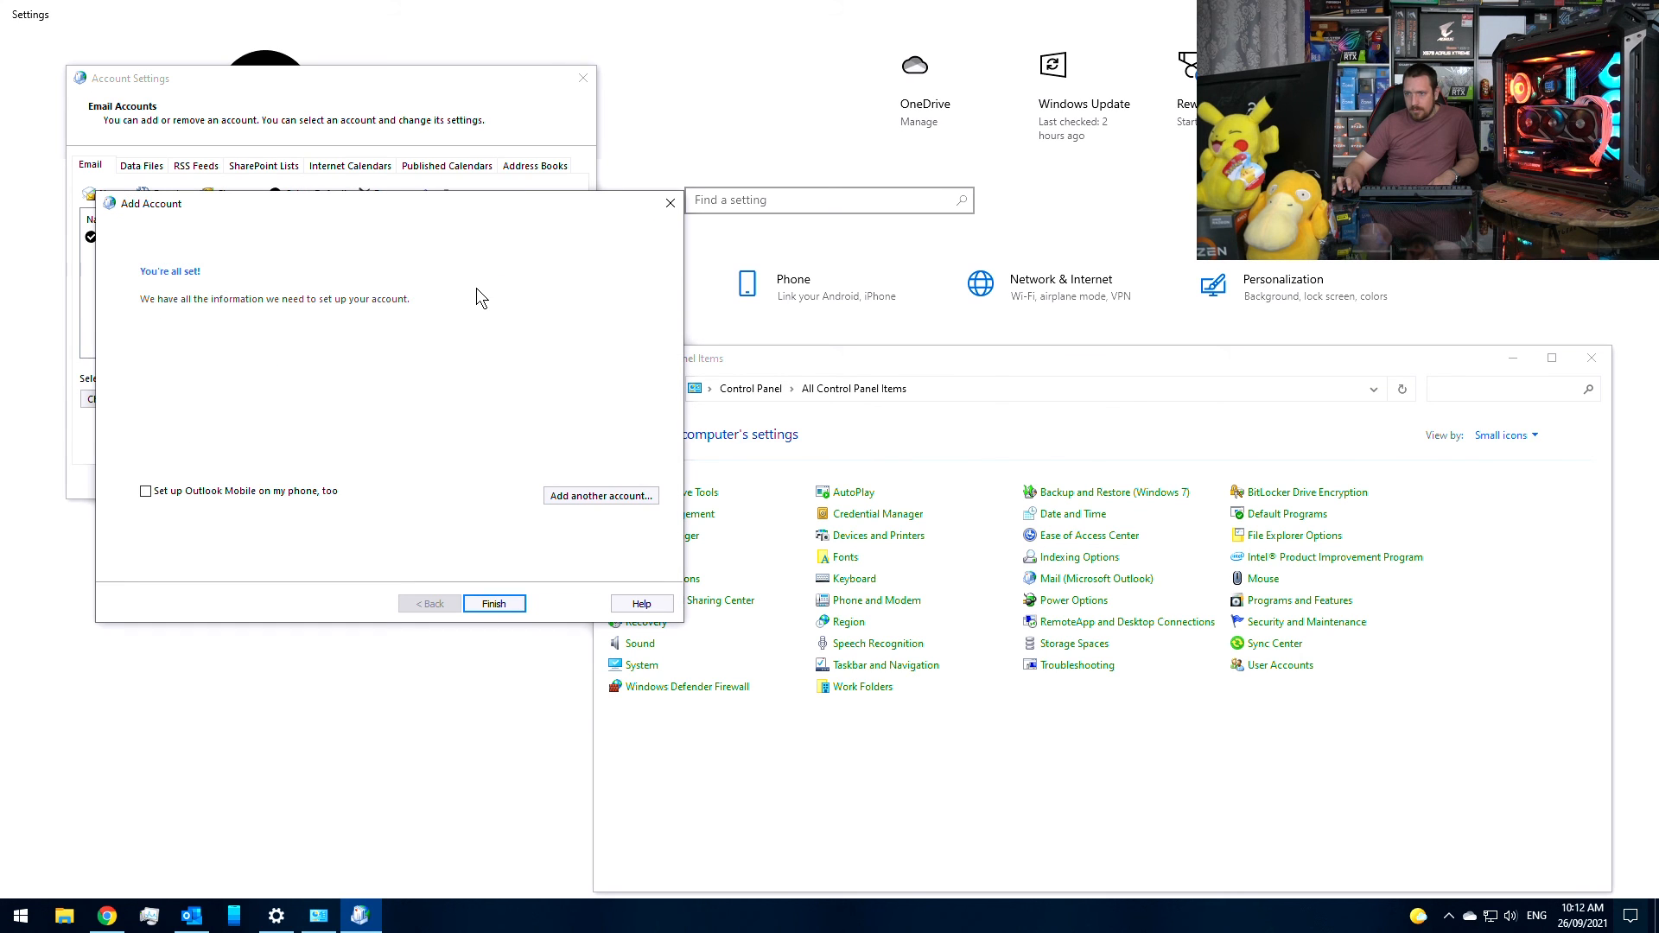